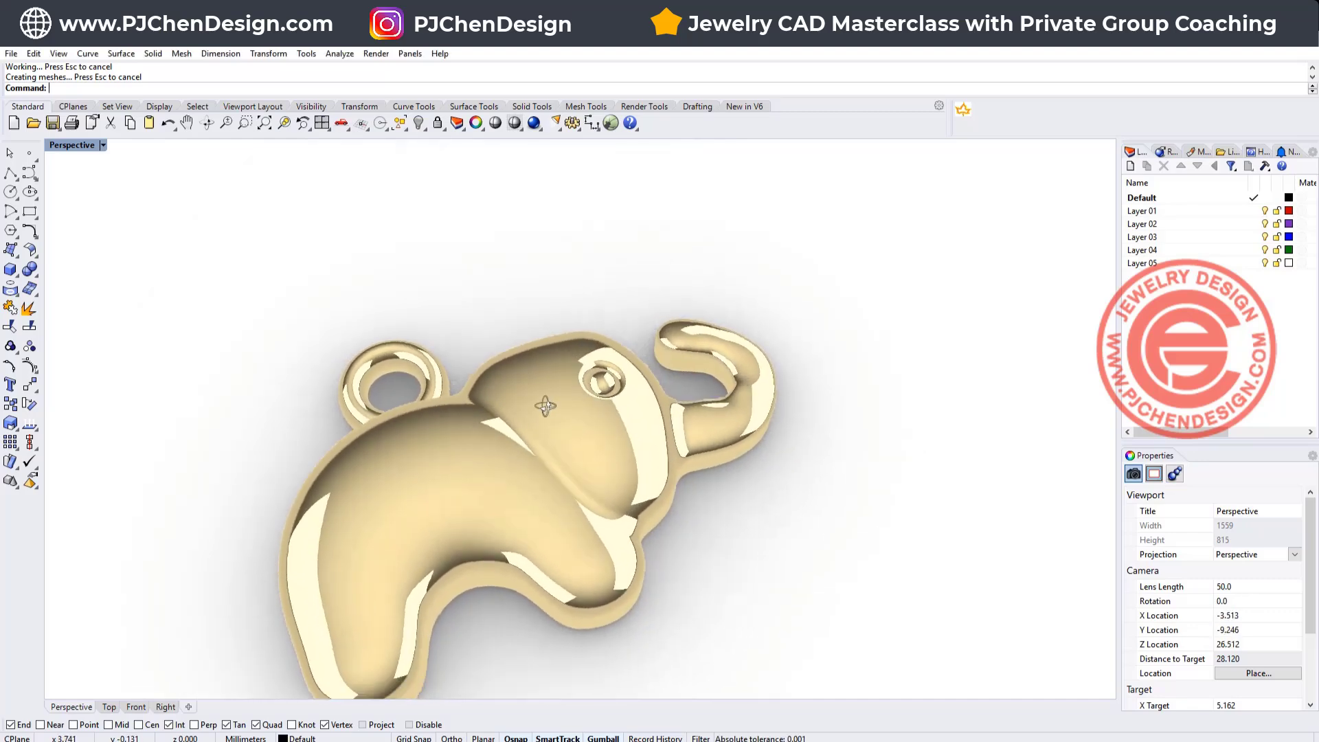
- Orbit the rendered gold elephant pendant to view it from another side
drag(545, 406, 373, 314)
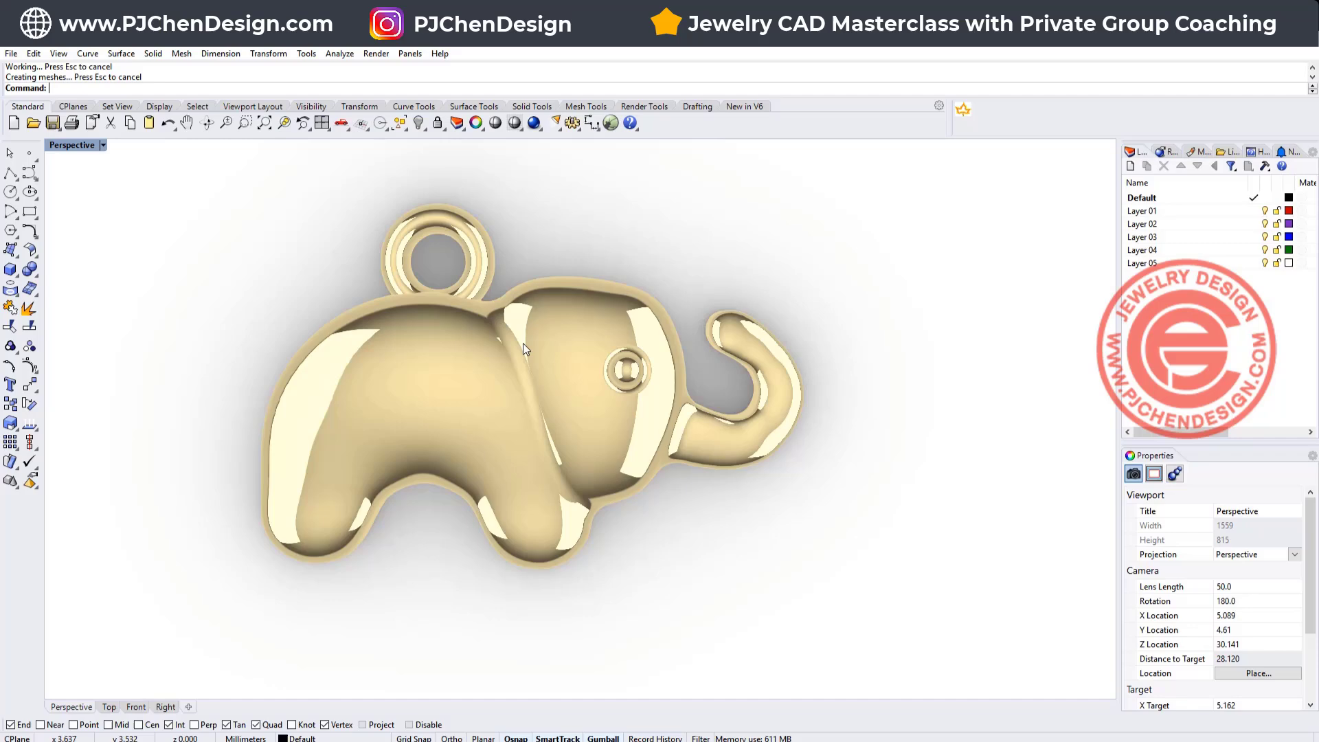
mouse_move(518, 353)
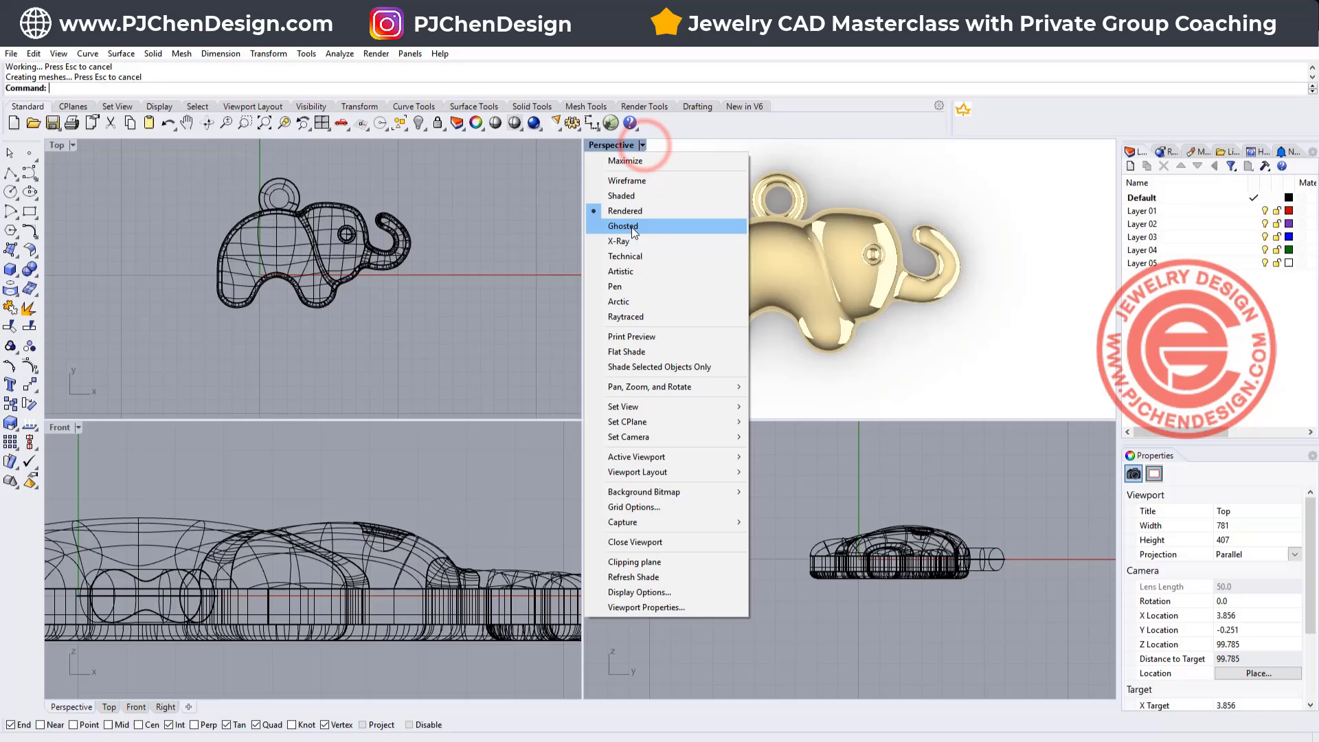
- Set the viewport display to Ghosted and maximize the Top viewport
click(621, 225)
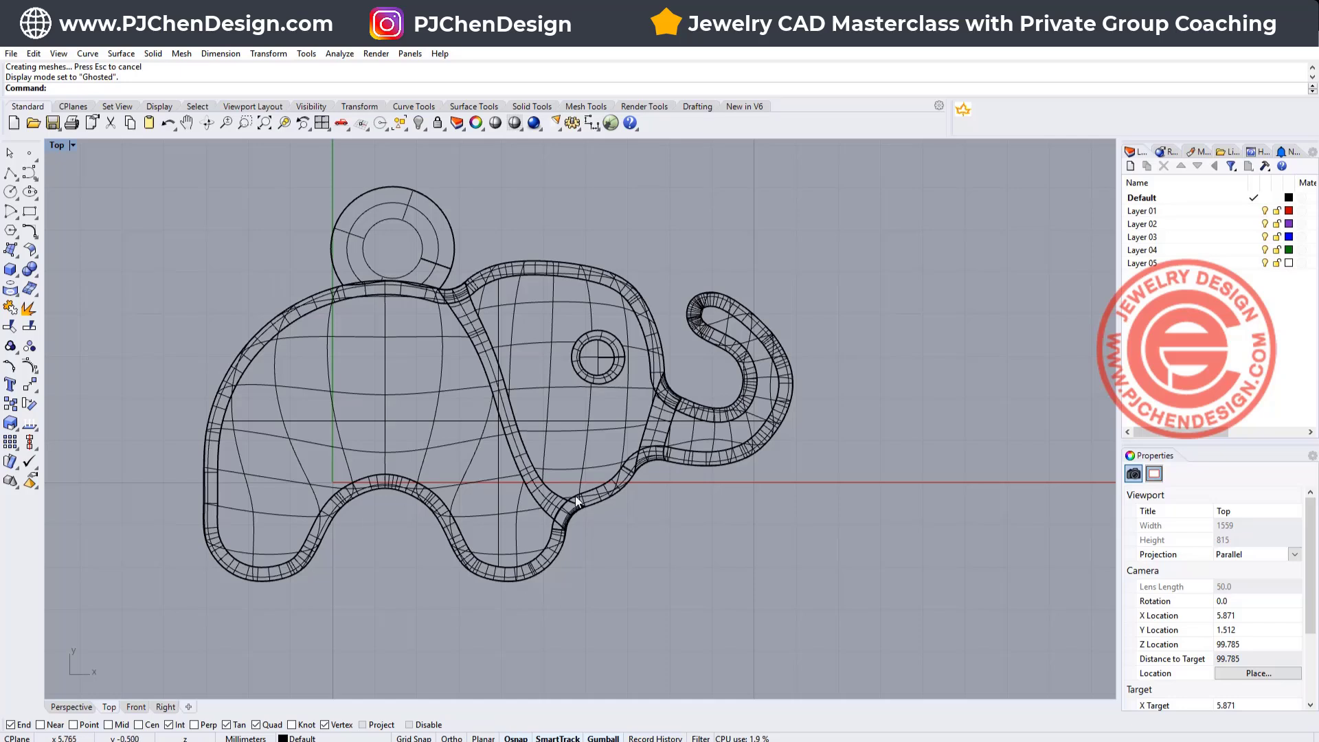
mouse_move(502, 385)
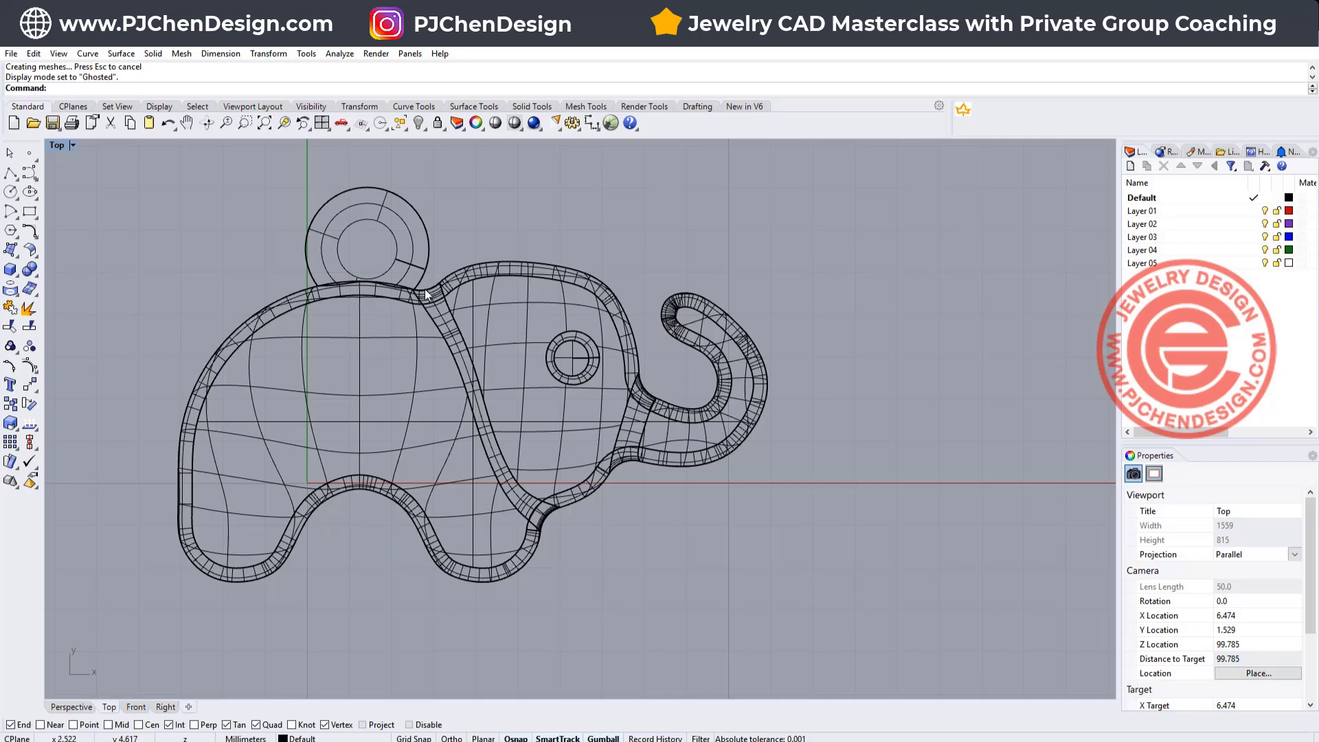
mouse_move(702, 380)
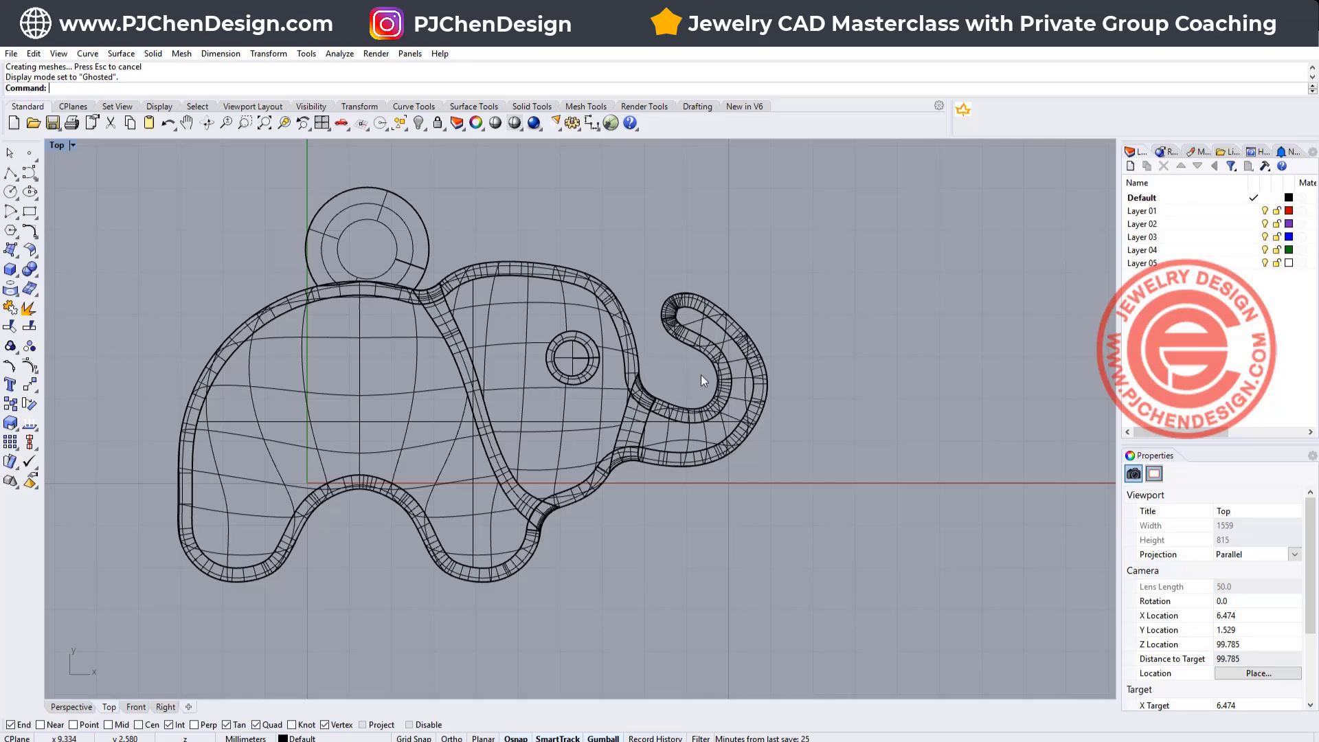
mouse_move(780, 566)
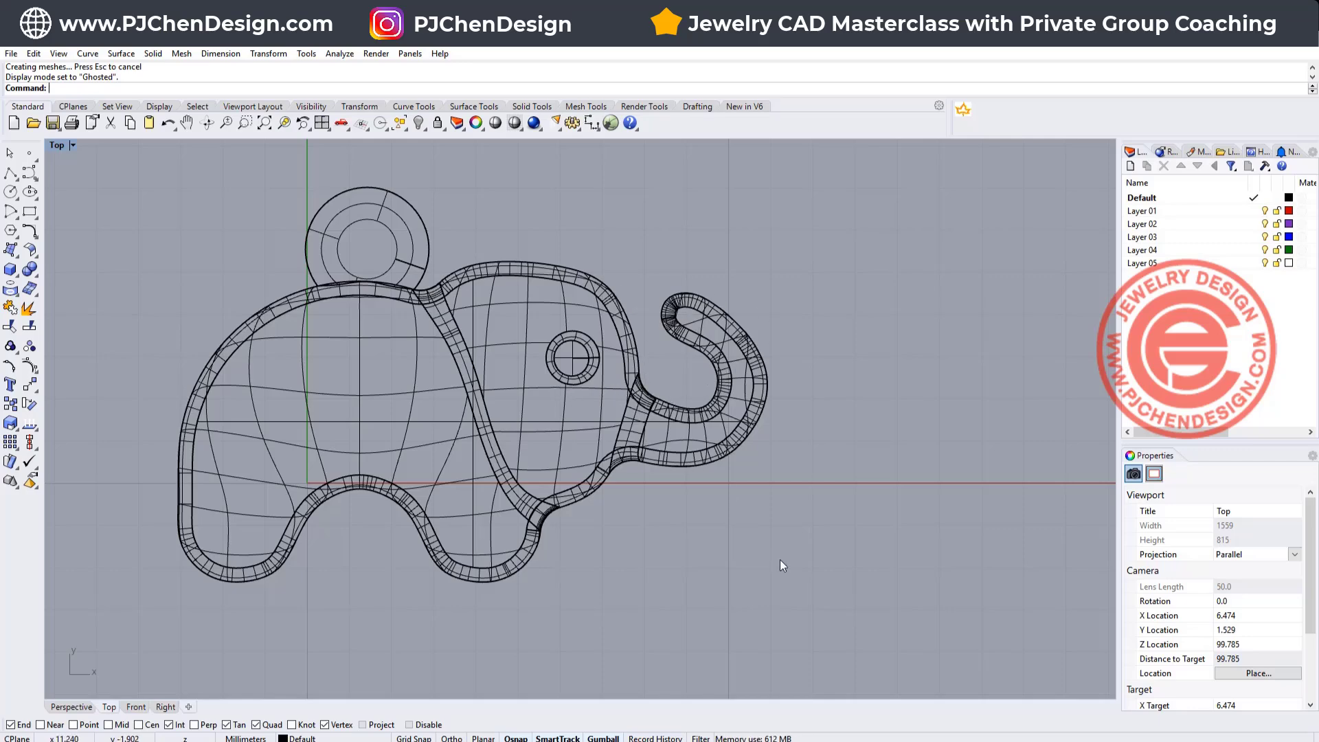
- Clear the finished model and draw a closed body curve with a leg arch, reshaping a point
key(Delete)
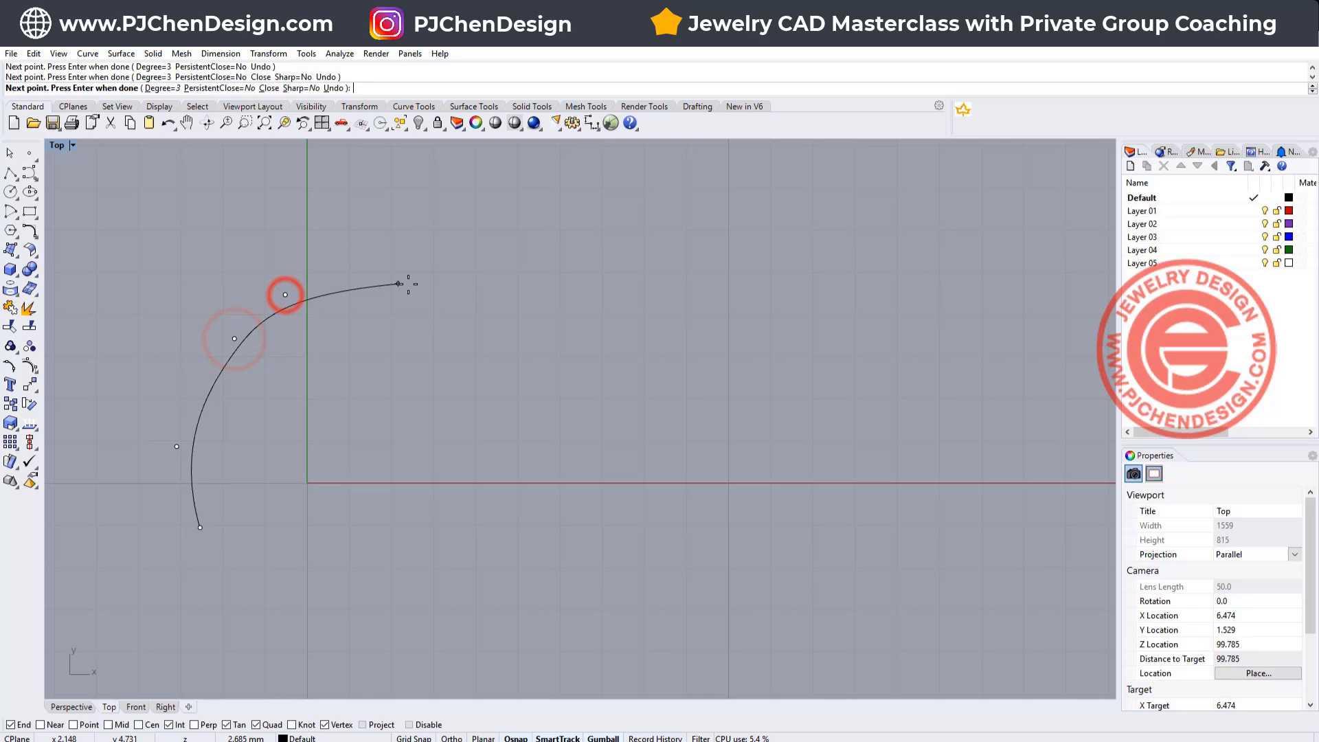
click(457, 554)
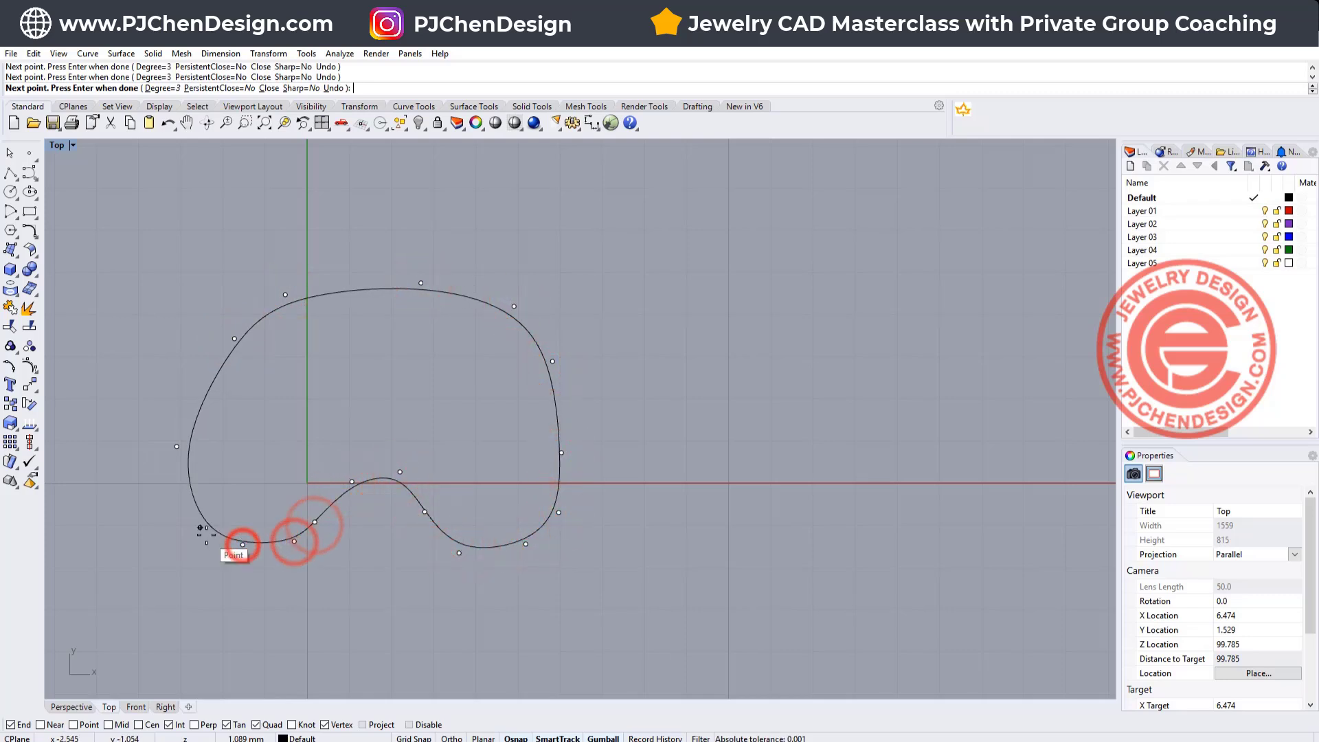
click(233, 338)
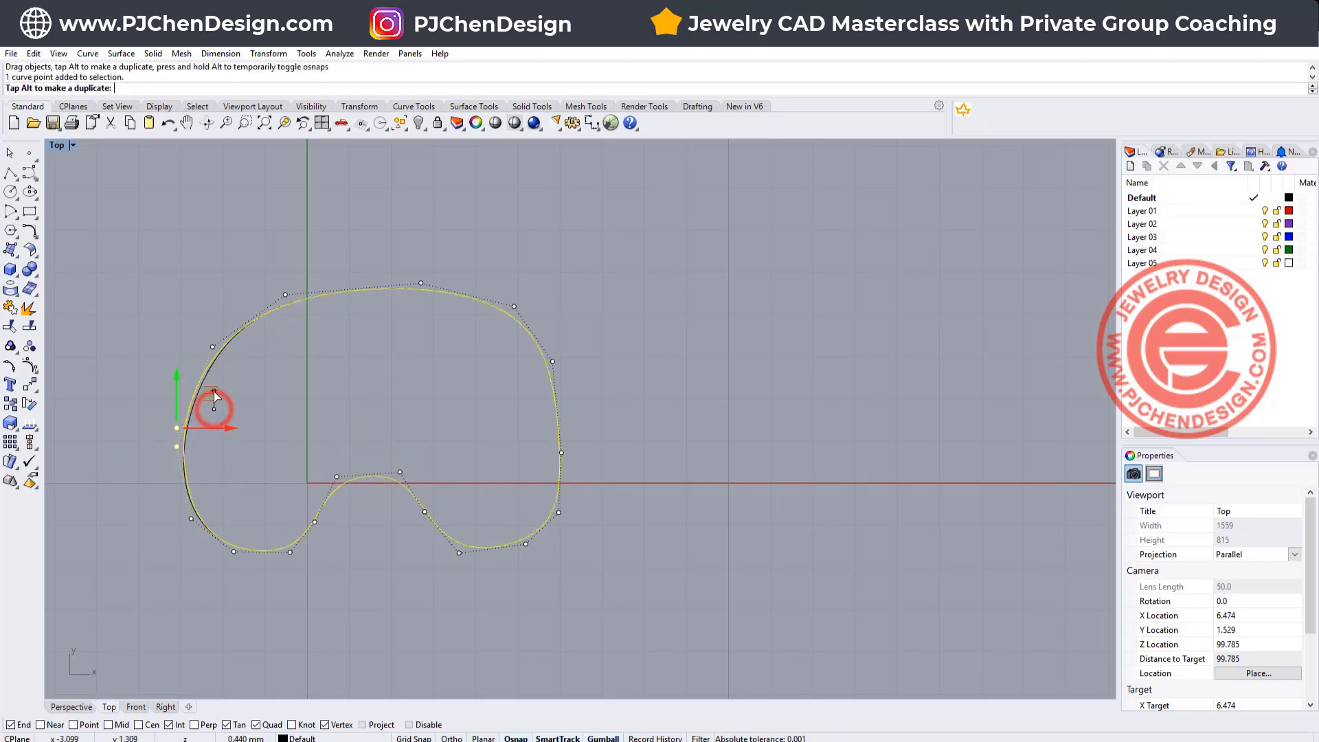
drag(215, 408, 248, 340)
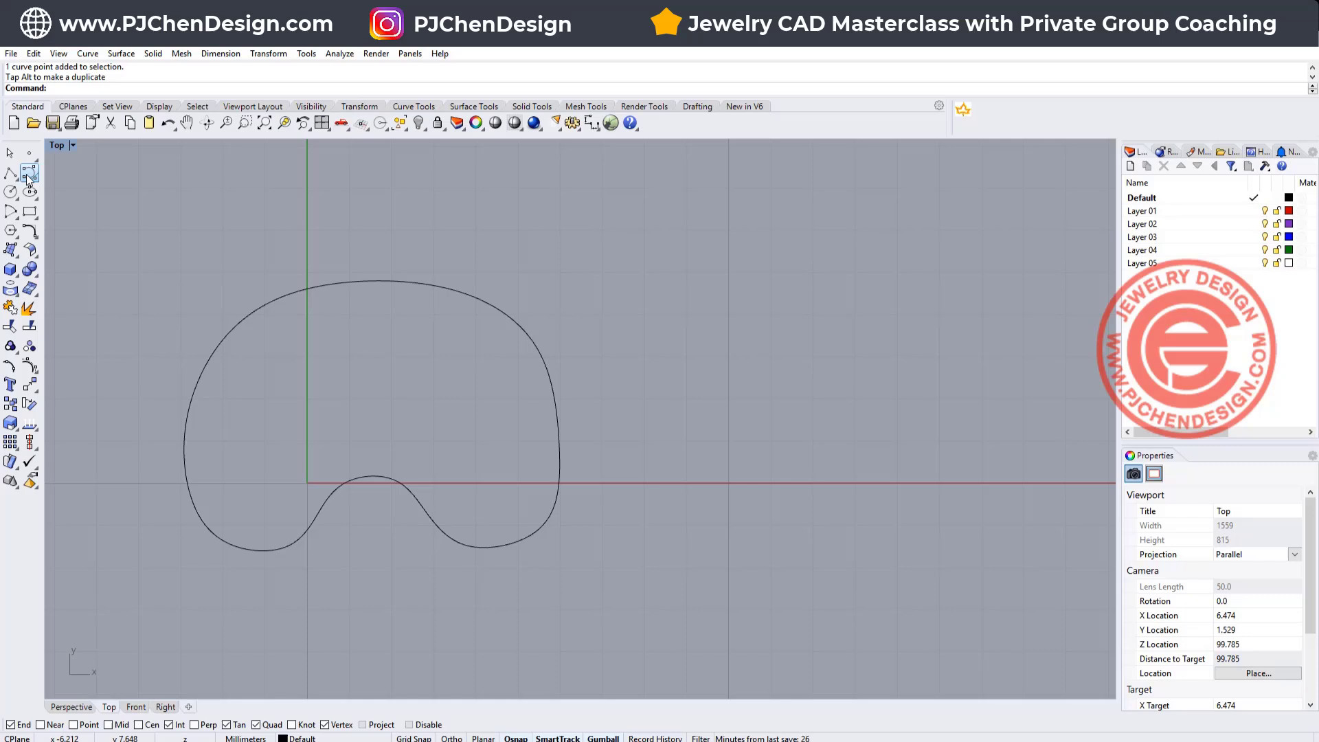
- Draw a closed oval head curve overlapping the body's upper right in Top view
click(27, 177)
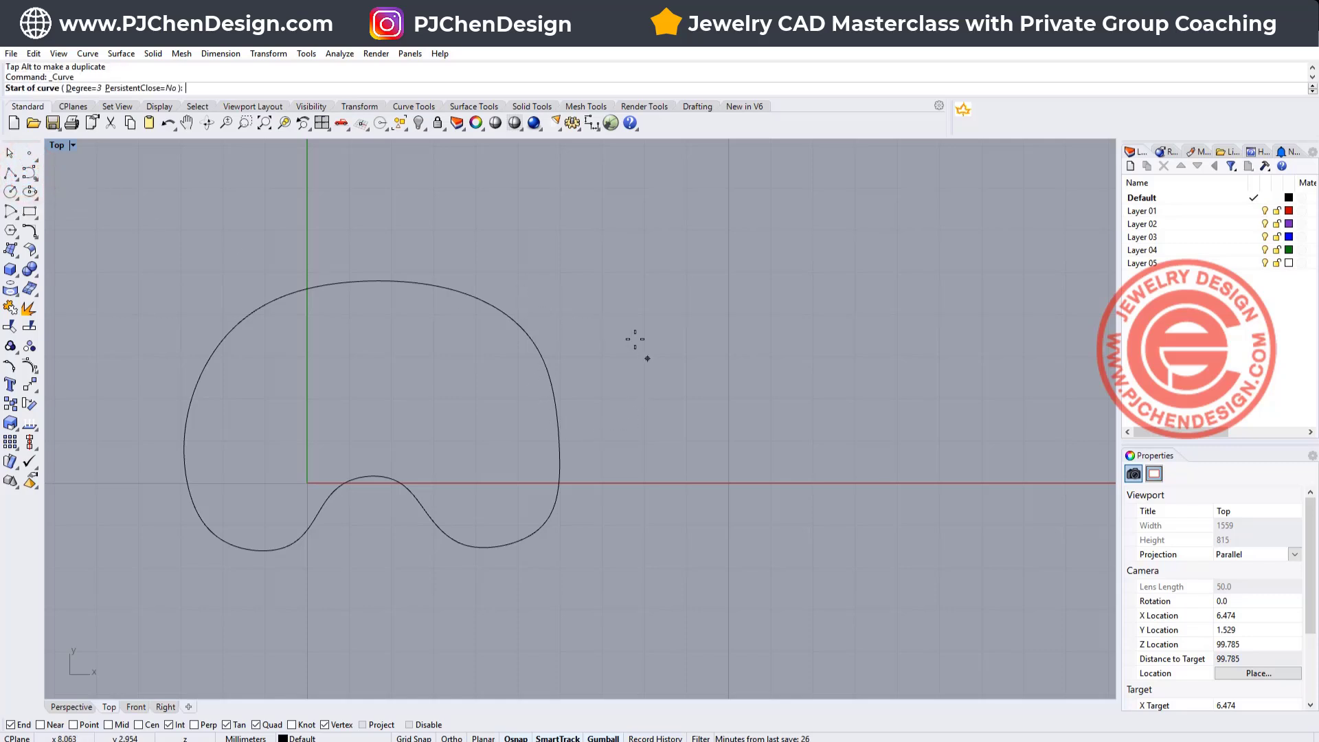
mouse_move(506, 259)
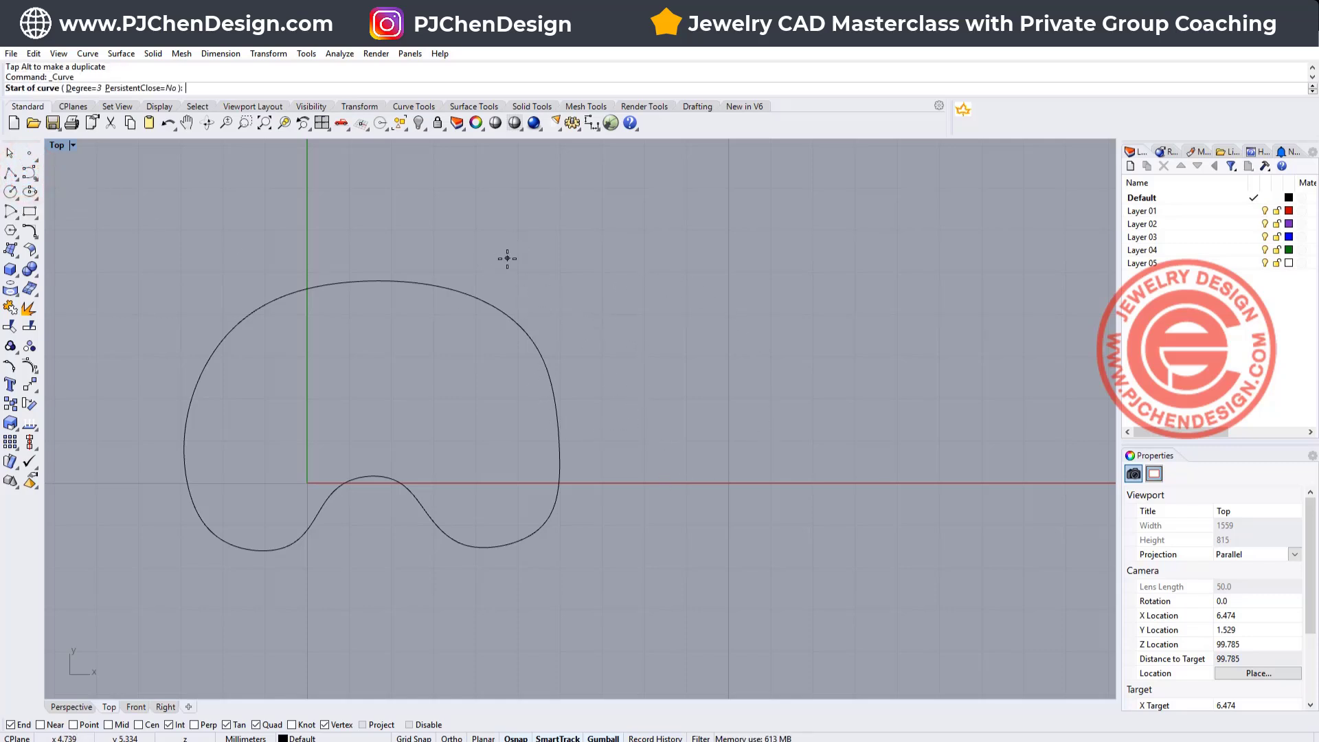
click(473, 404)
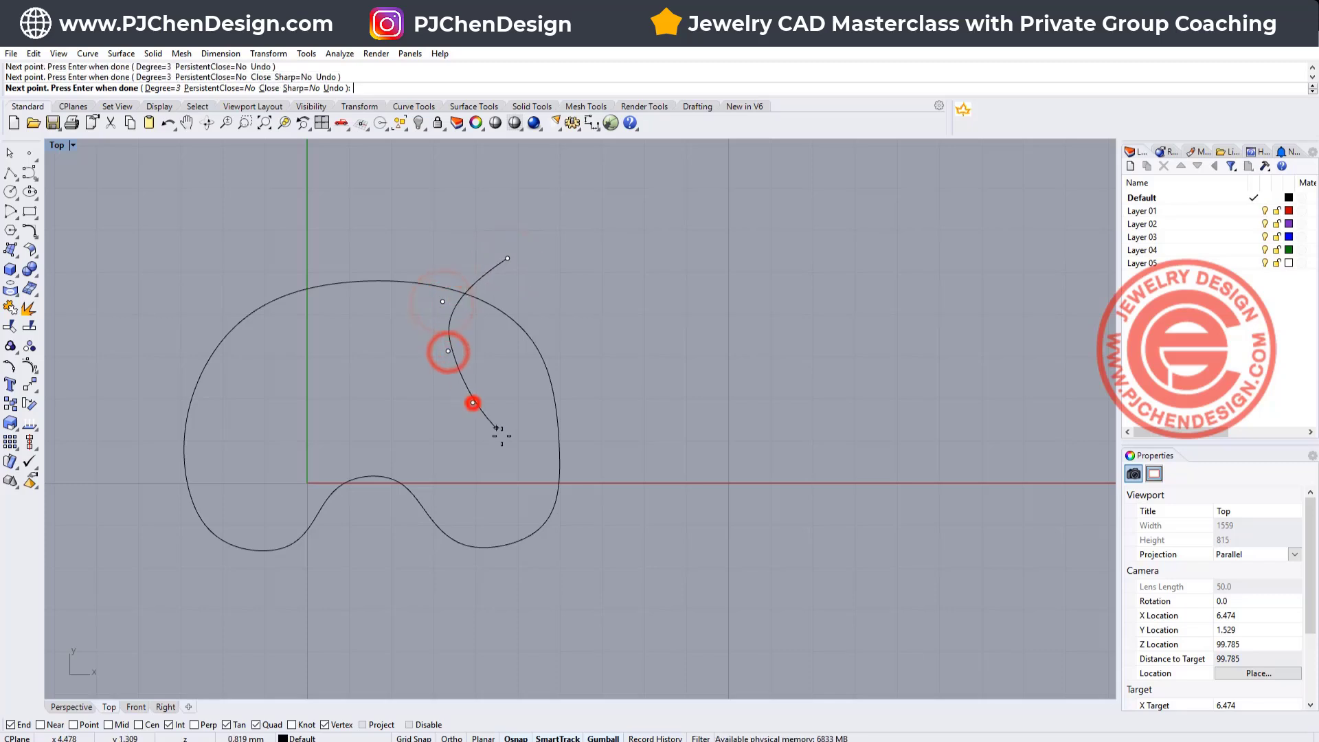
click(639, 448)
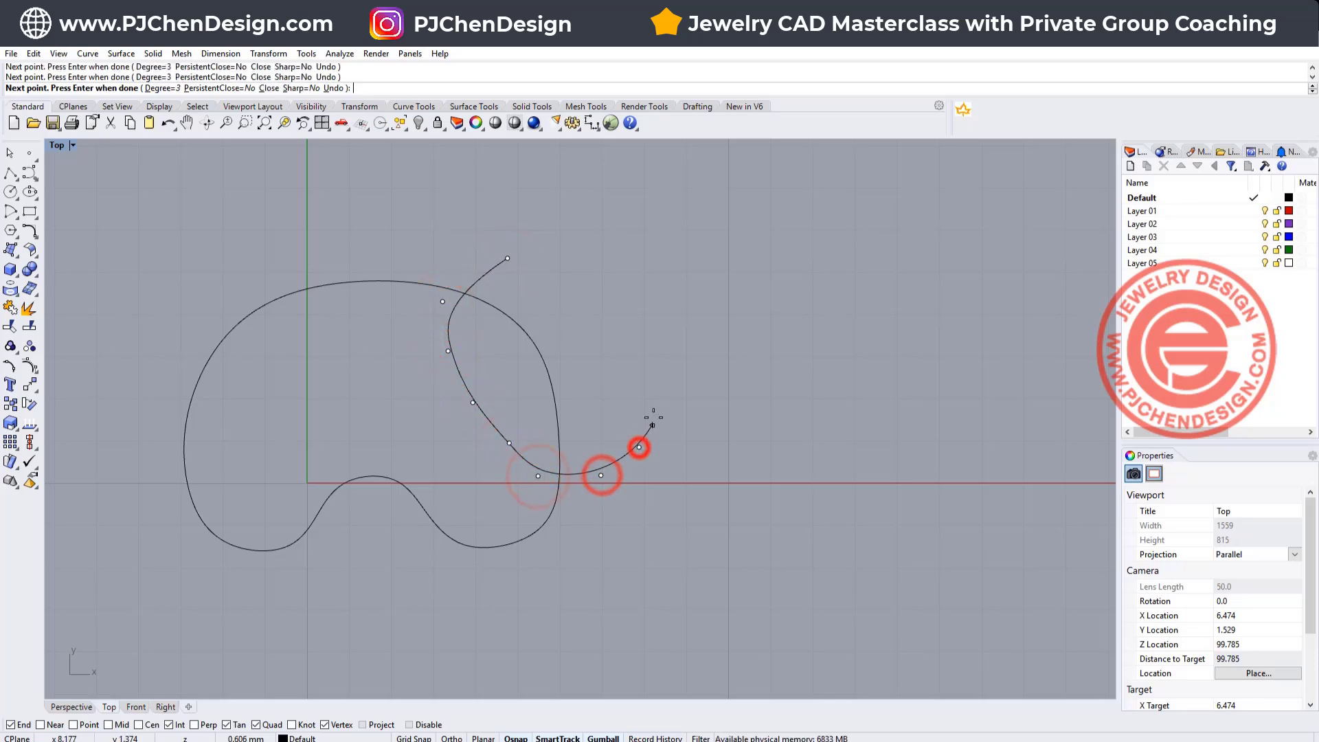
click(579, 255)
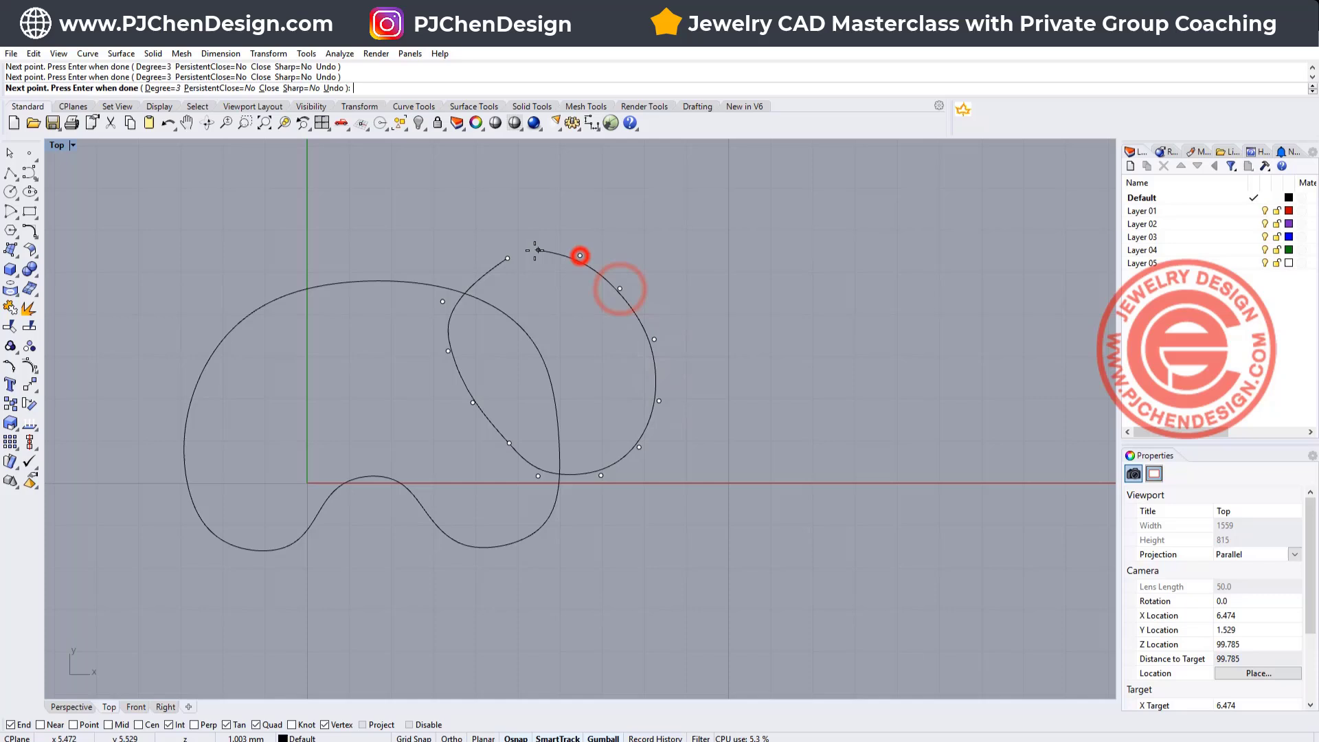
click(506, 259)
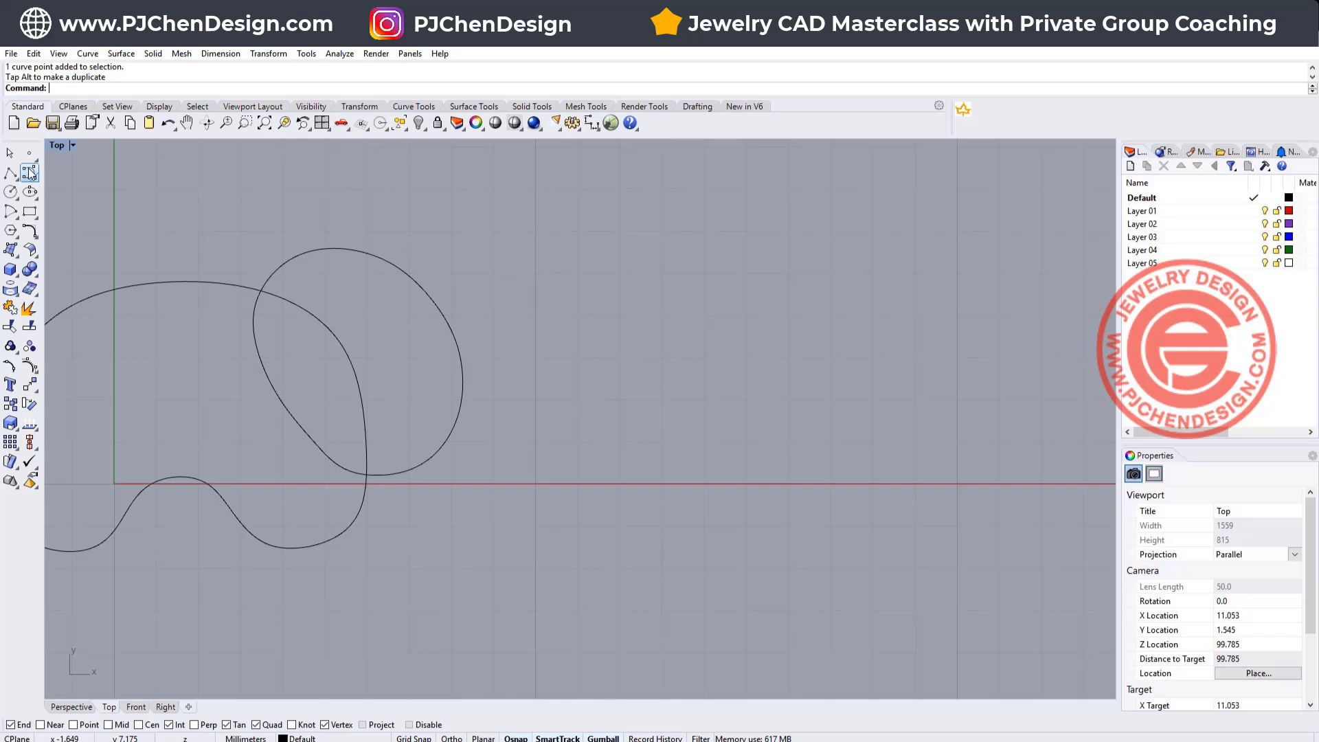
- Draw a closed trunk curve hooking through the head outline and sweeping downward
click(428, 372)
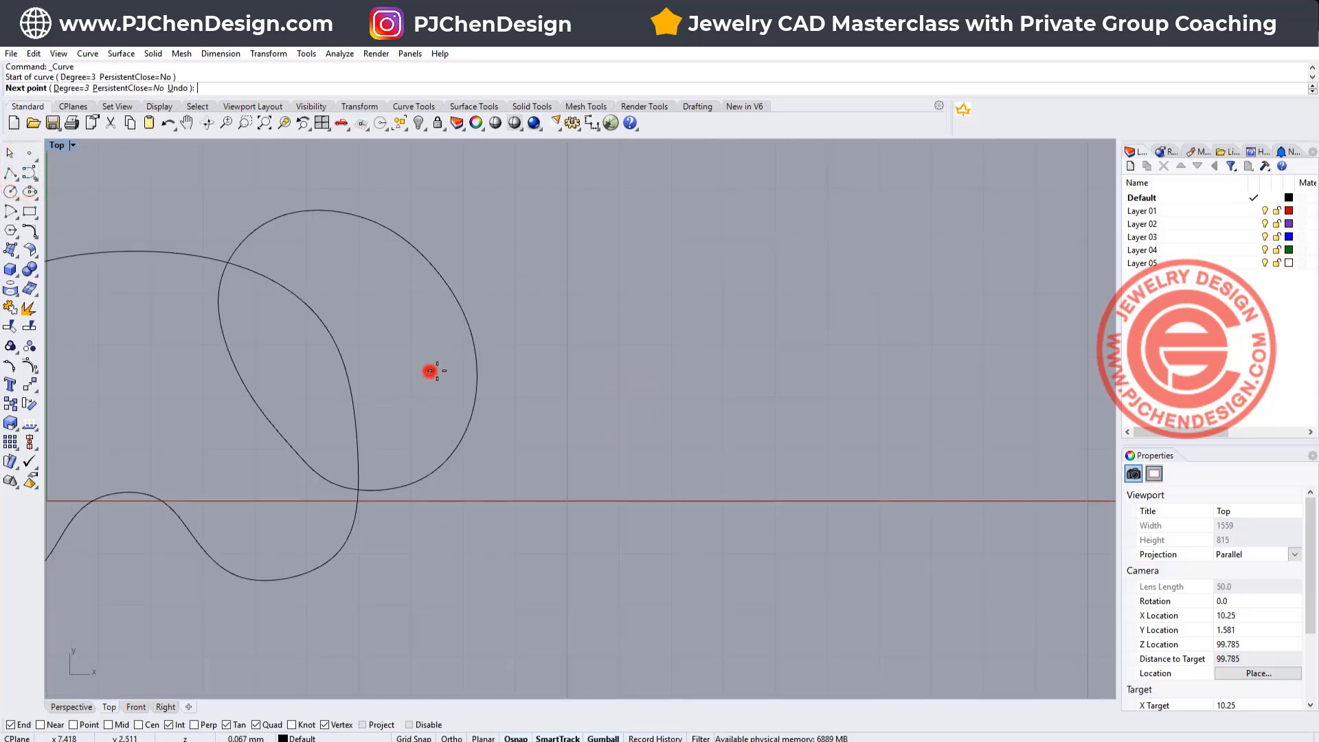
click(509, 396)
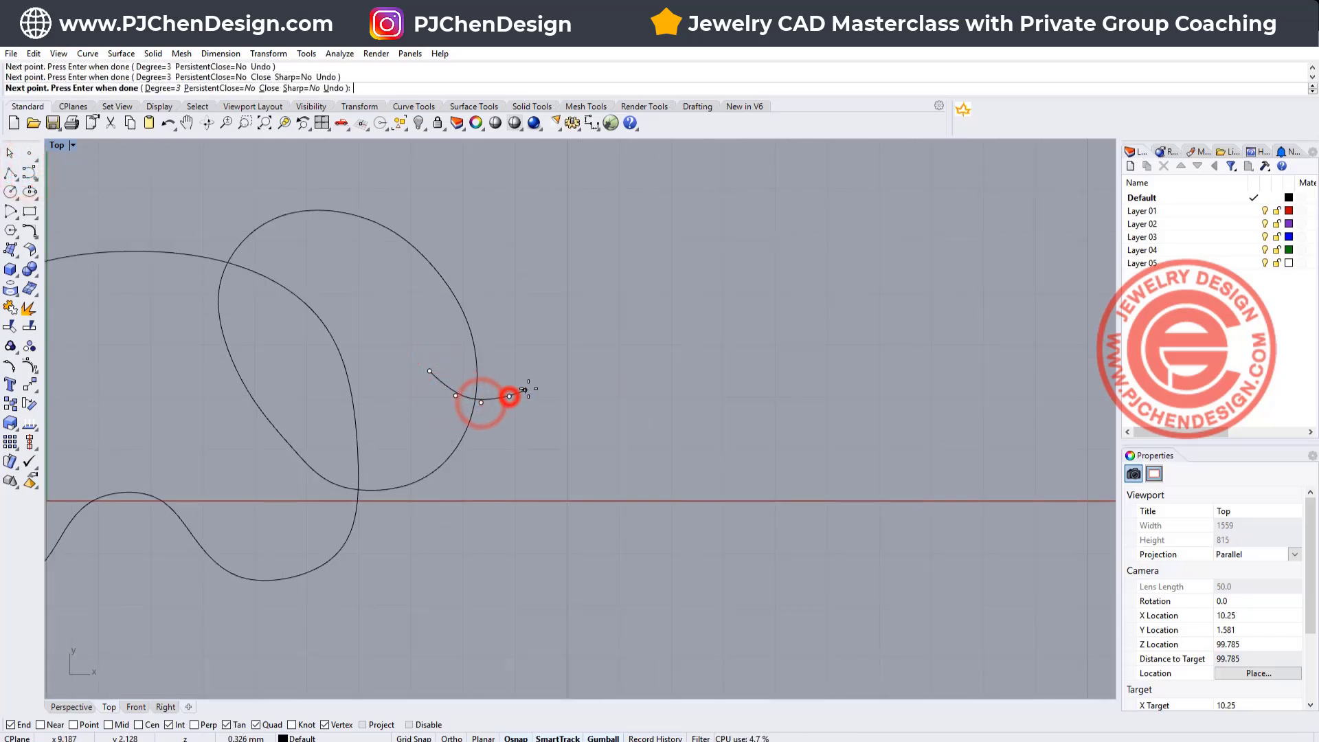
click(519, 290)
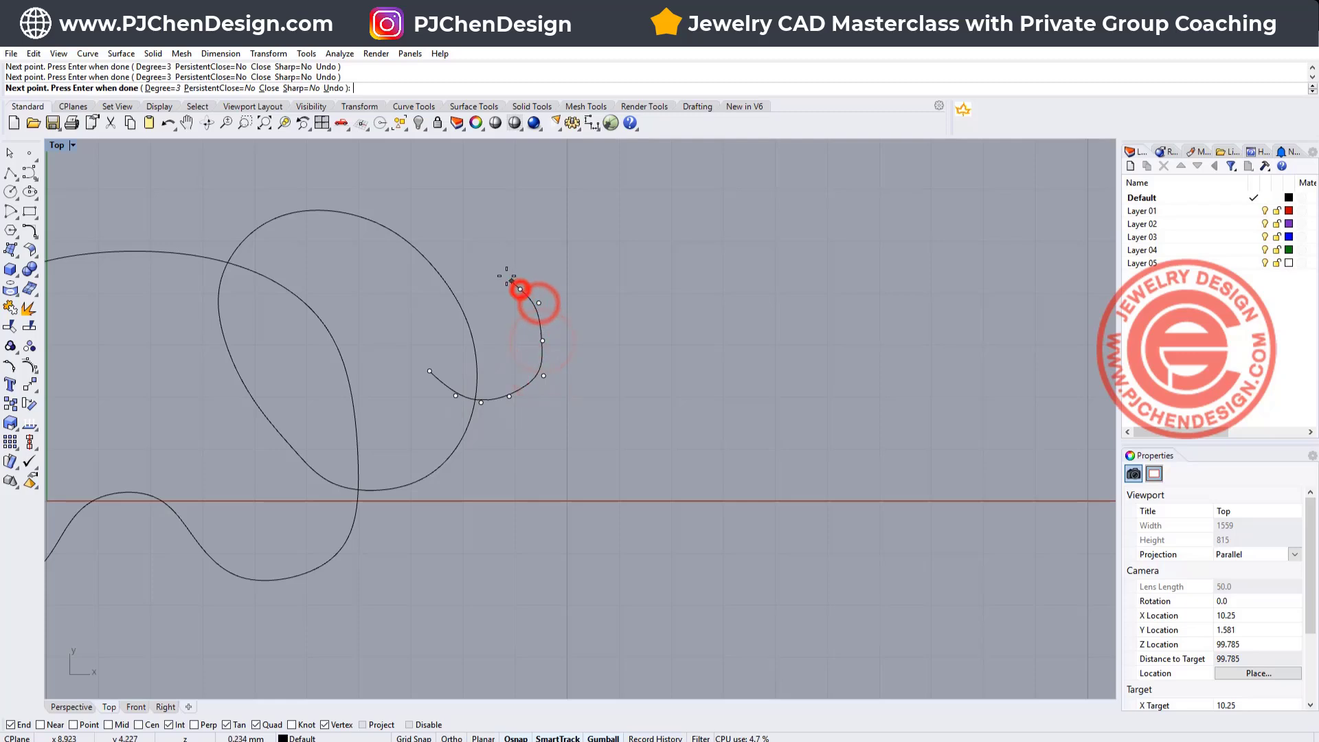
click(603, 303)
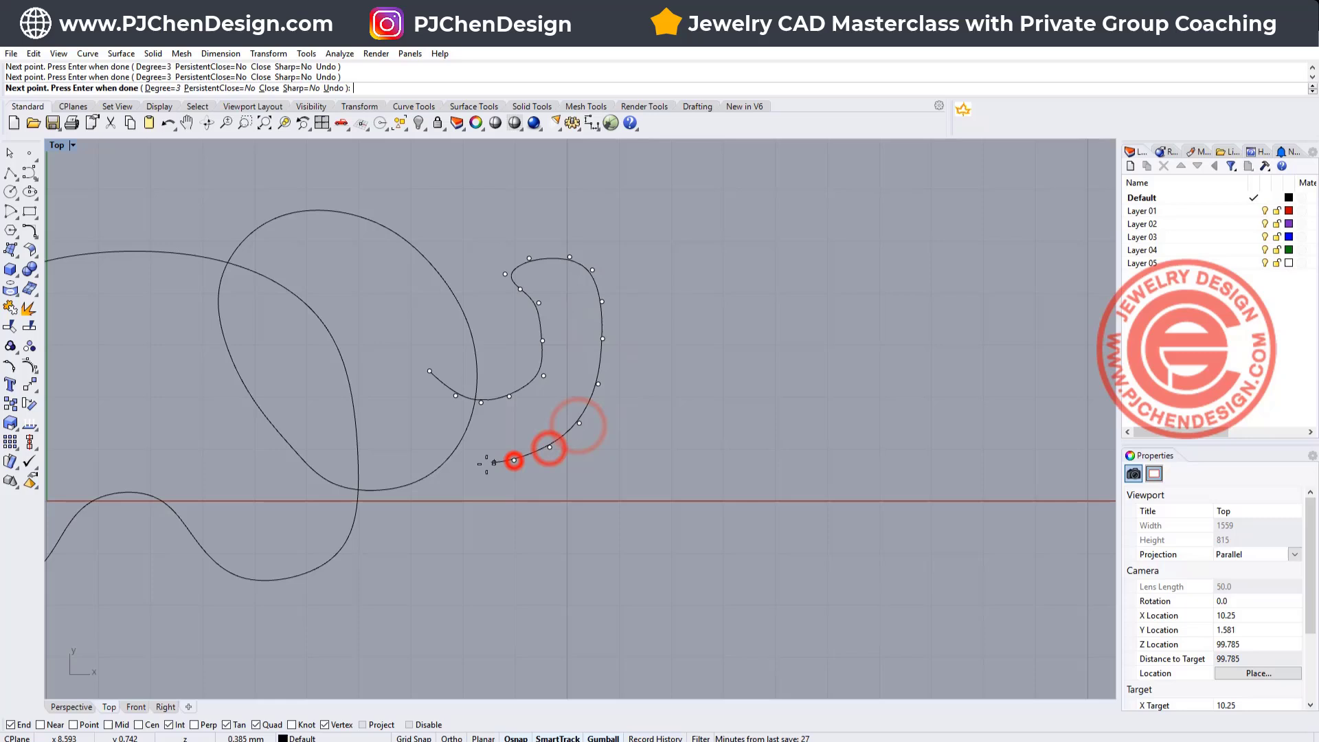
click(412, 389)
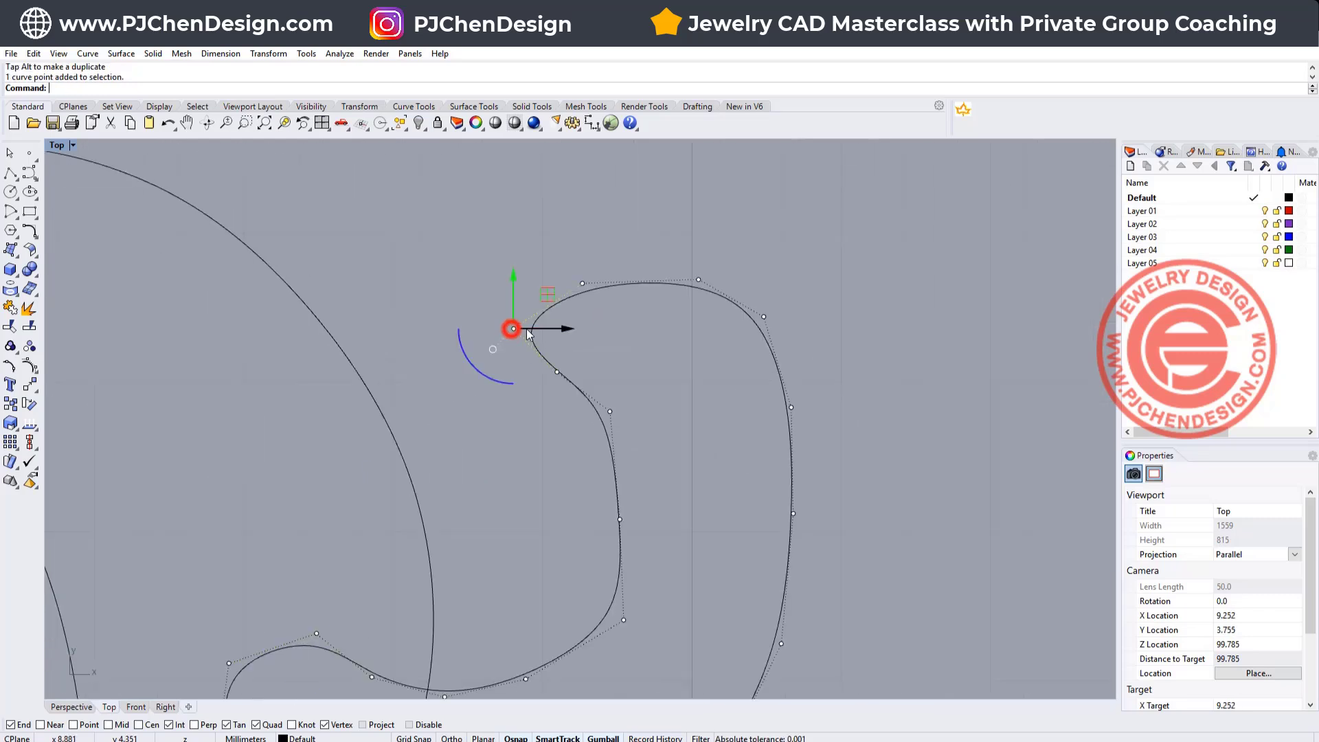
- Drag three trunk control points to smooth the curl and refine its inner edge
drag(513, 329, 618, 329)
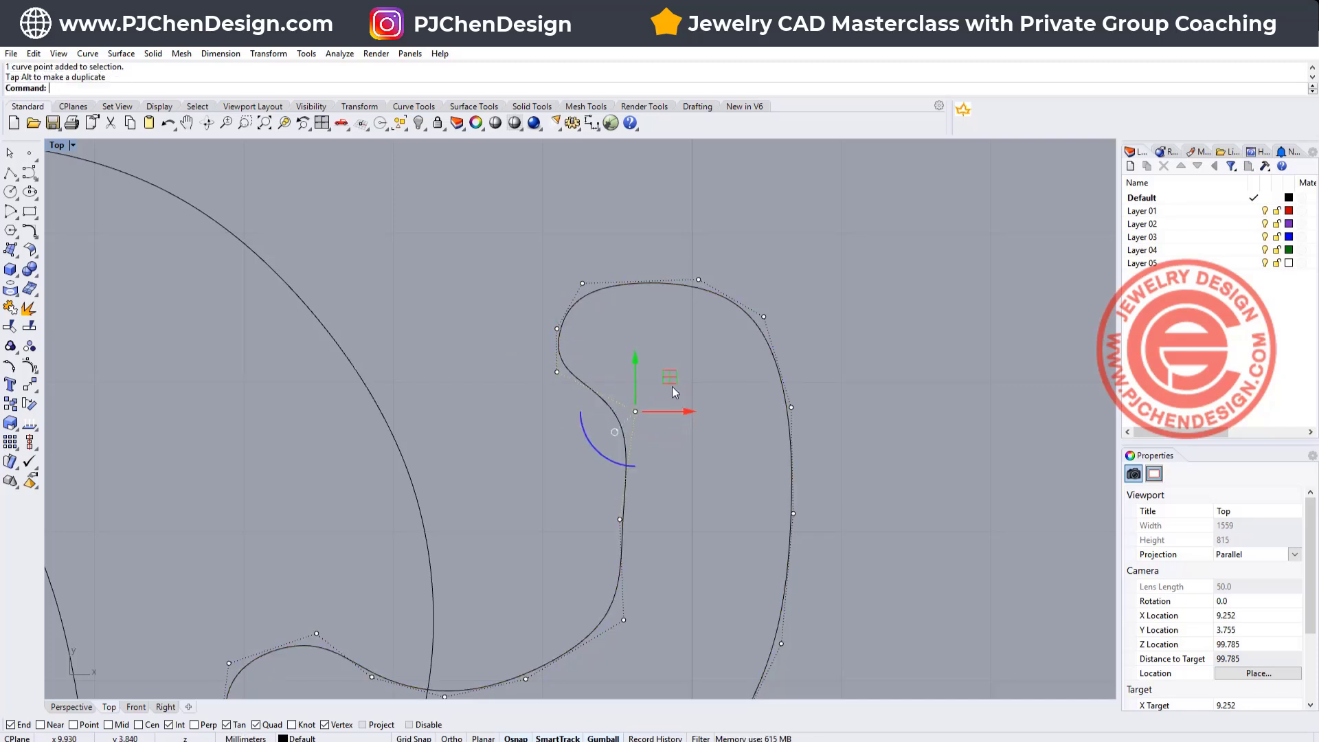
drag(635, 411, 618, 520)
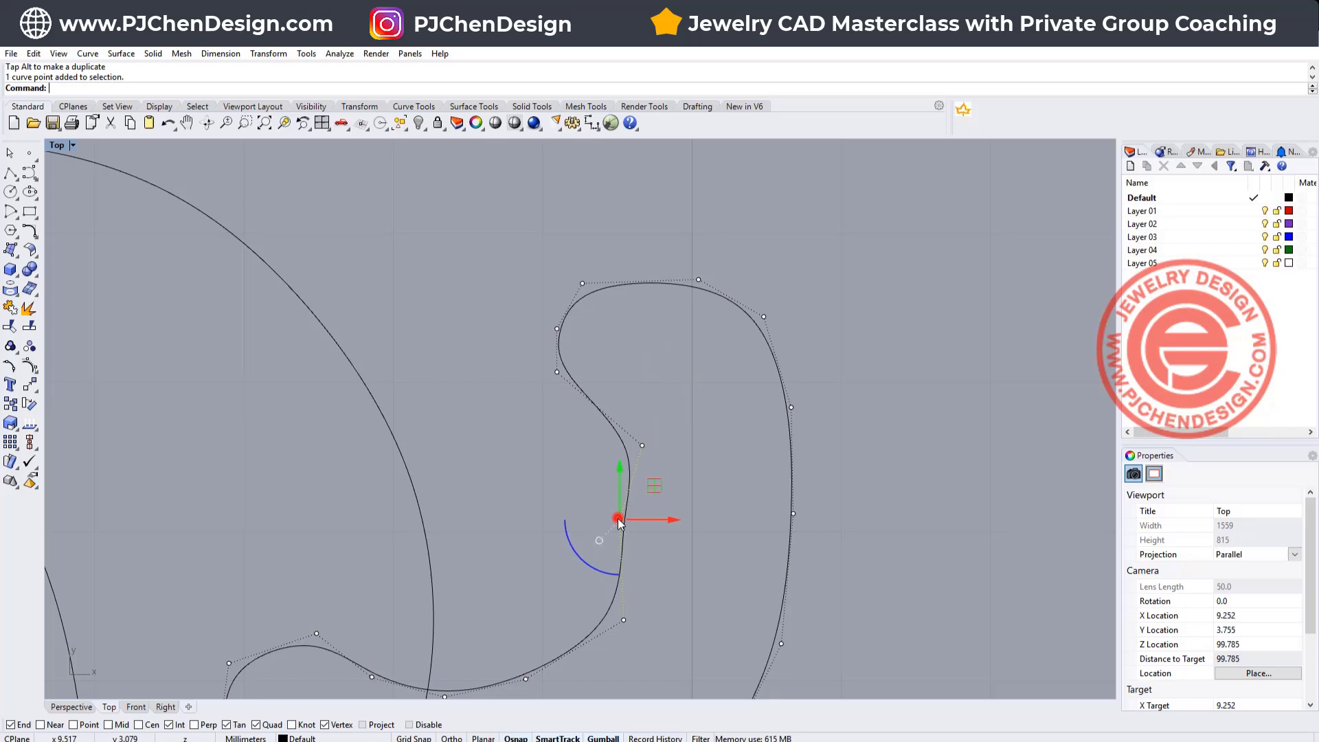
drag(618, 519, 642, 542)
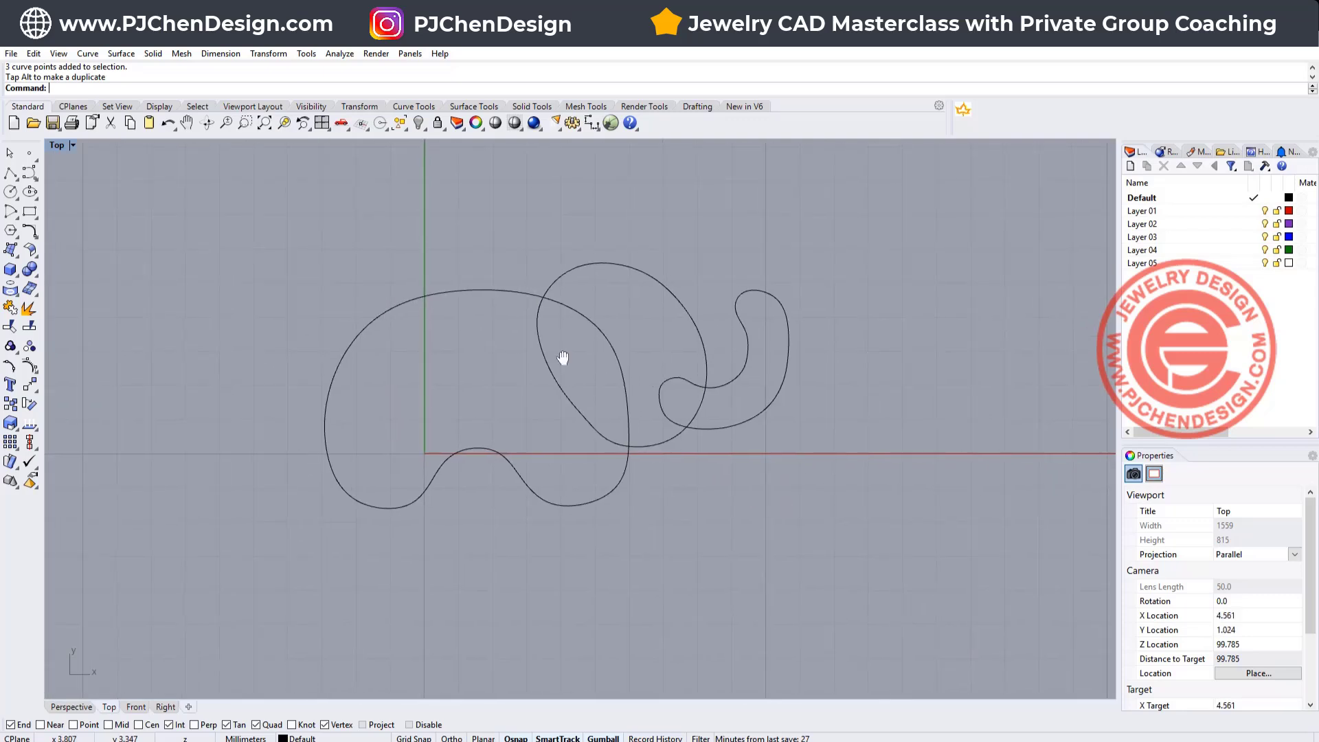
- Pan the Top view around the body, head and trunk outlines, restoring the four-view layout
drag(562, 357, 286, 411)
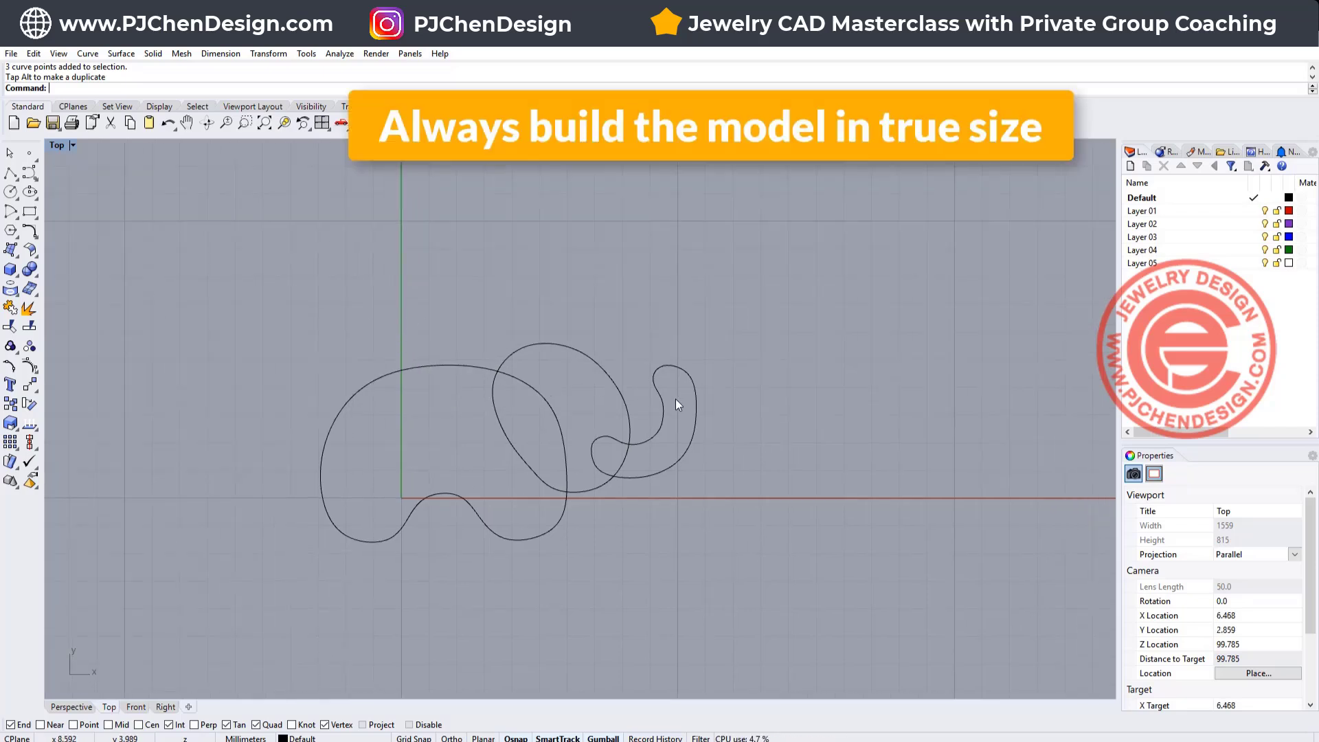
drag(677, 404, 443, 362)
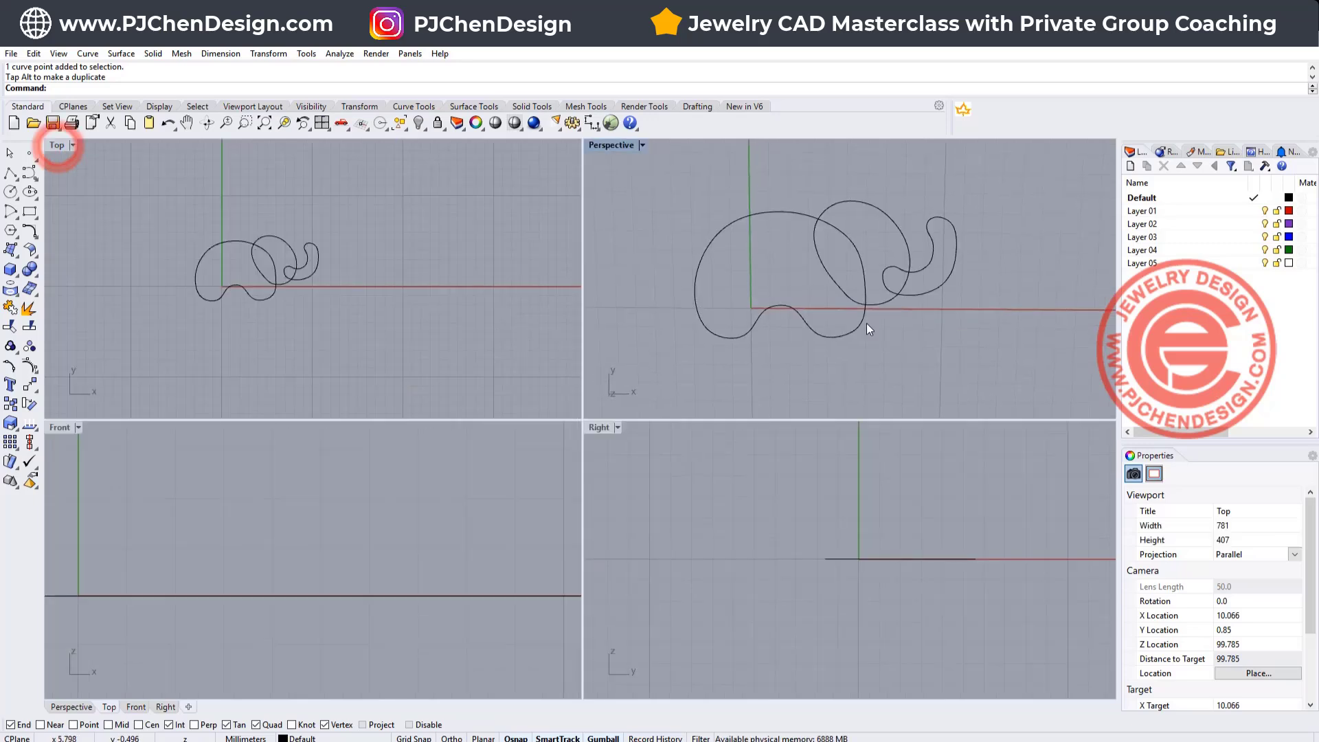
- Maximize the Perspective viewport and orbit to see the three outlines at an angle
double_click(612, 145)
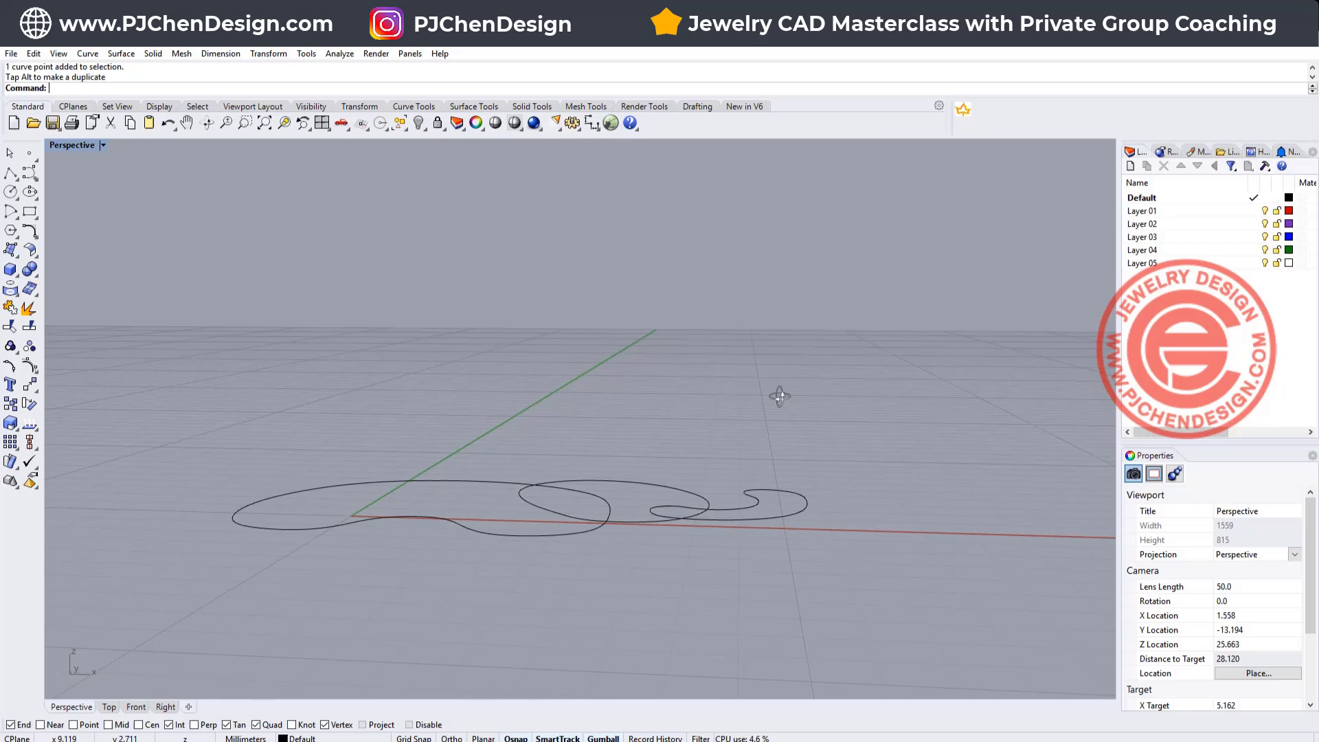
drag(779, 395, 808, 574)
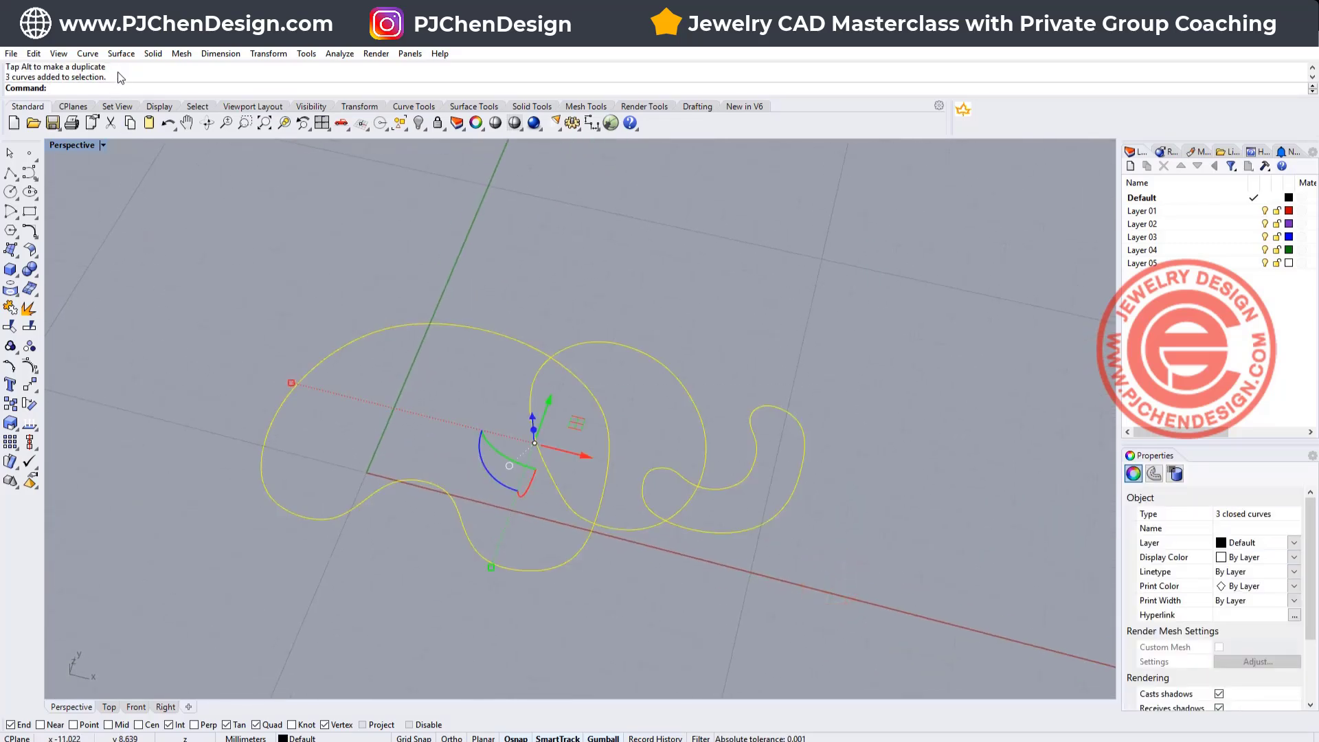
- Extrude the body, head and trunk curves into tall walls and hide the original curves
click(120, 53)
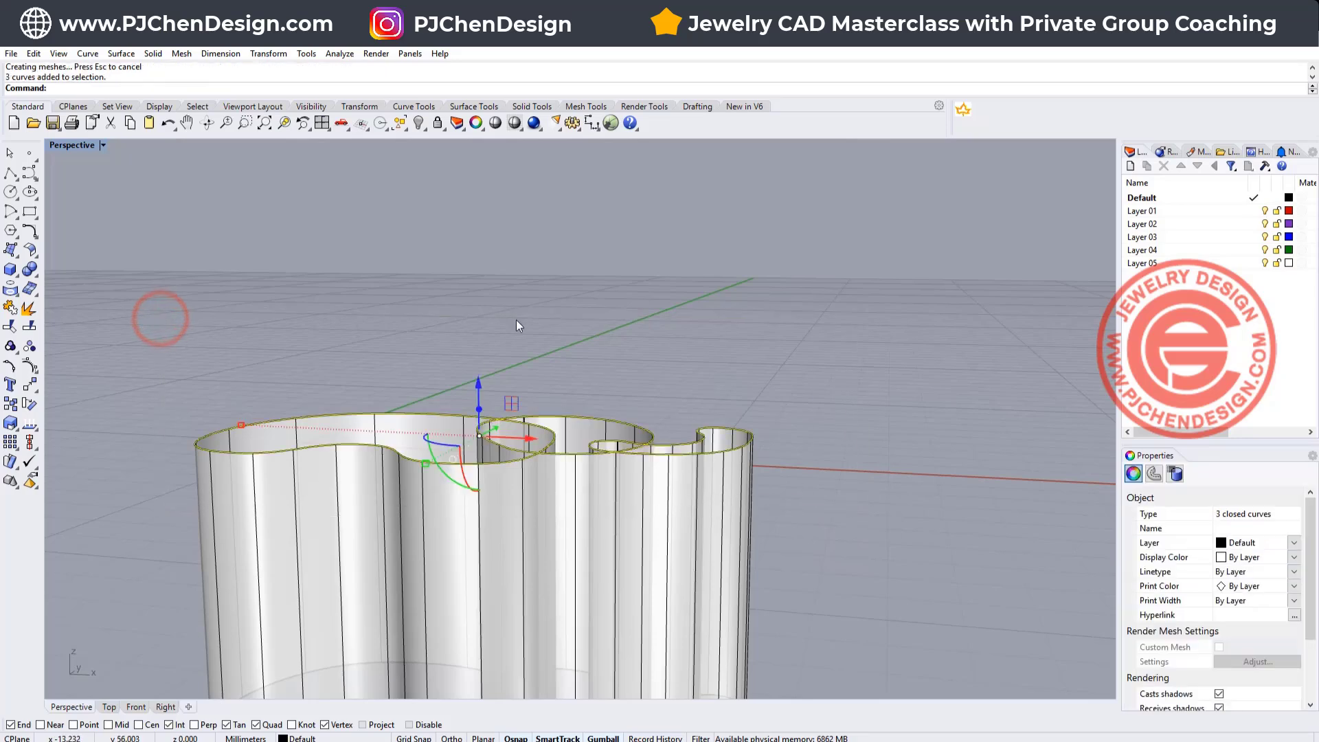
drag(517, 326, 429, 226)
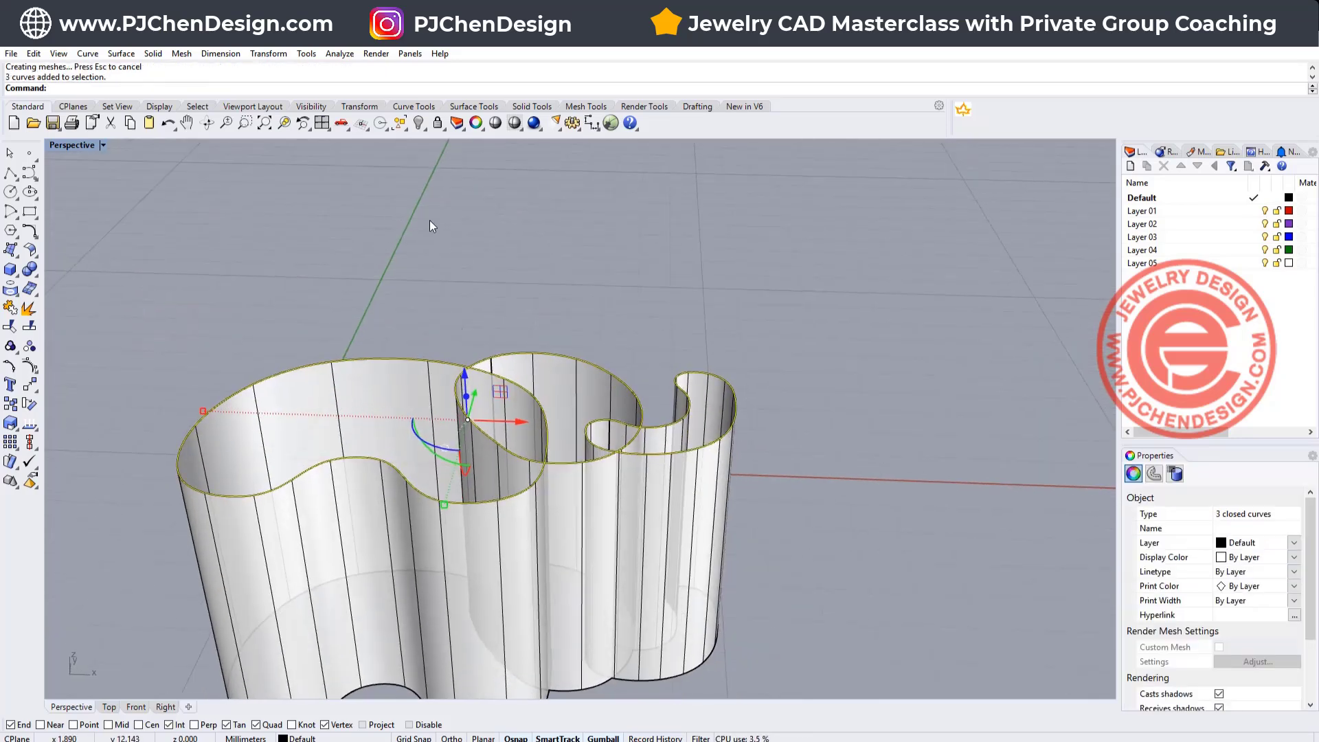
click(418, 124)
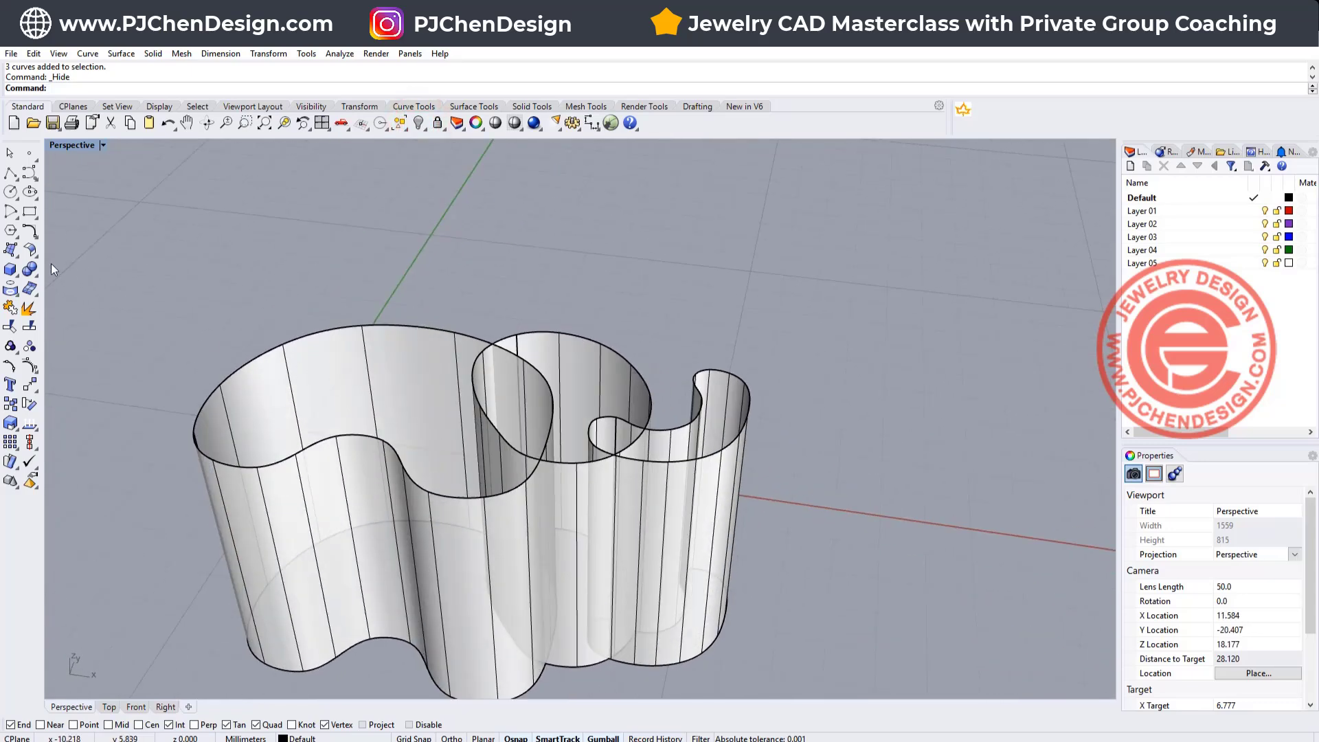
click(12, 248)
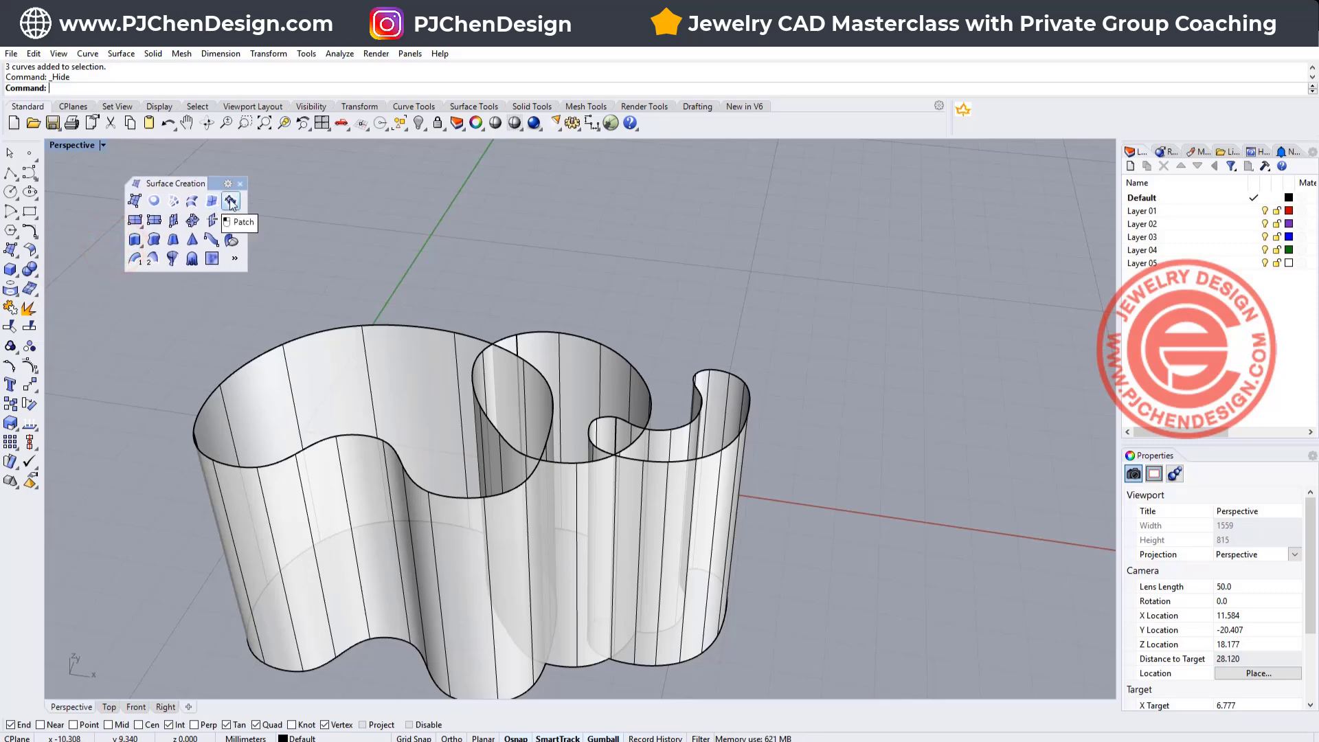
- Patch the body wall's top curve with Stiffness 3 to form a domed cap
click(230, 200)
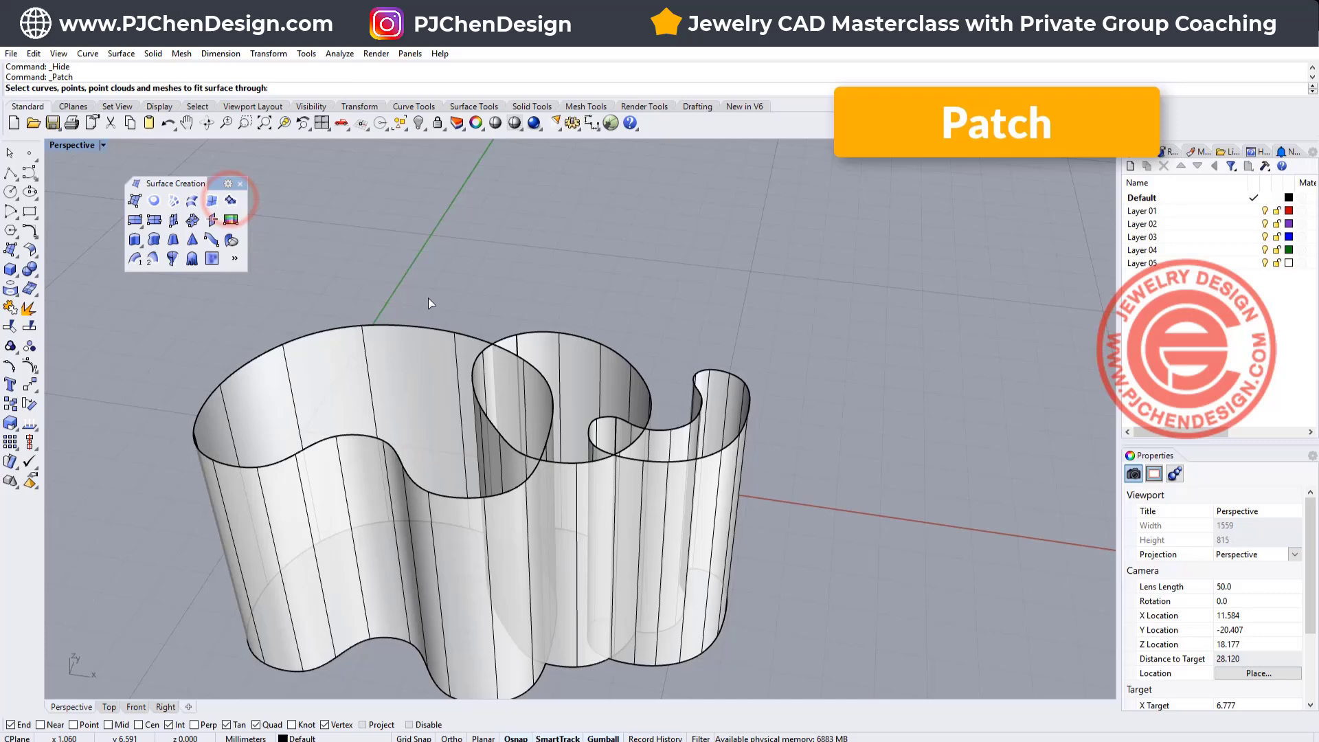
click(425, 330)
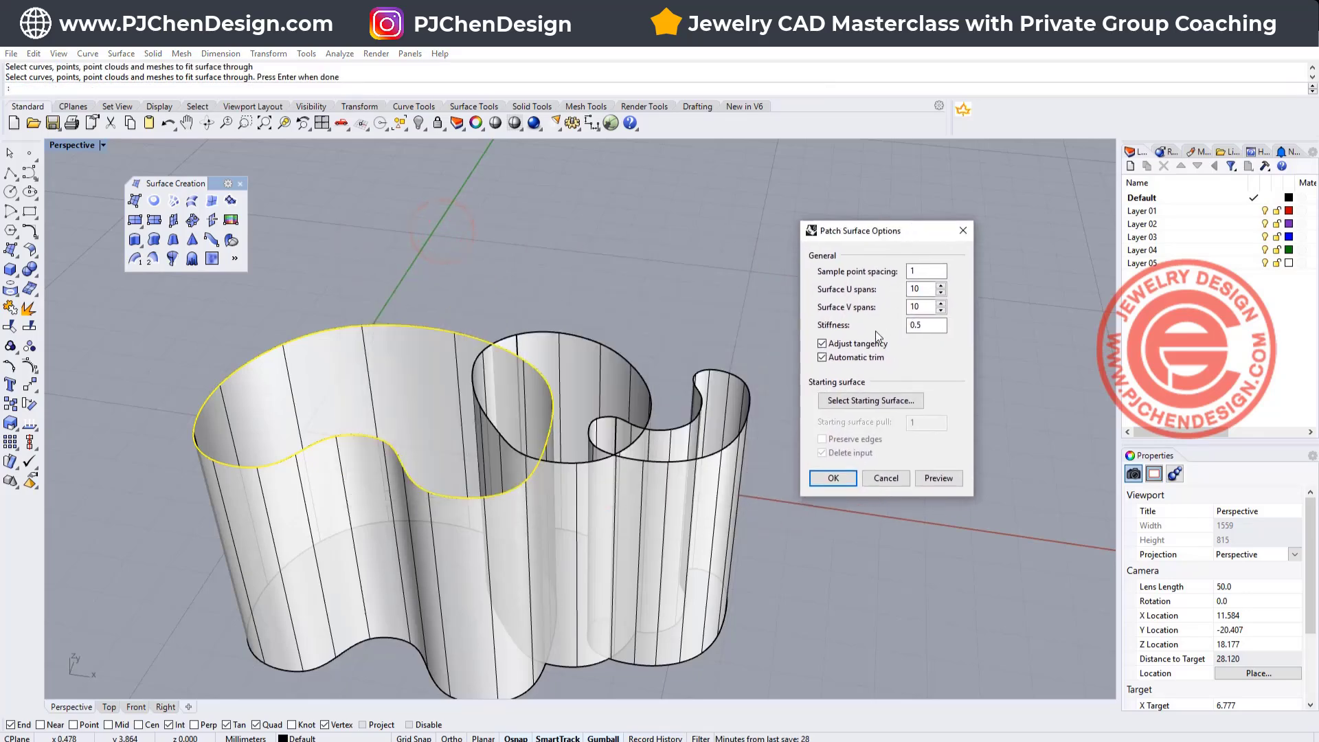
click(937, 478)
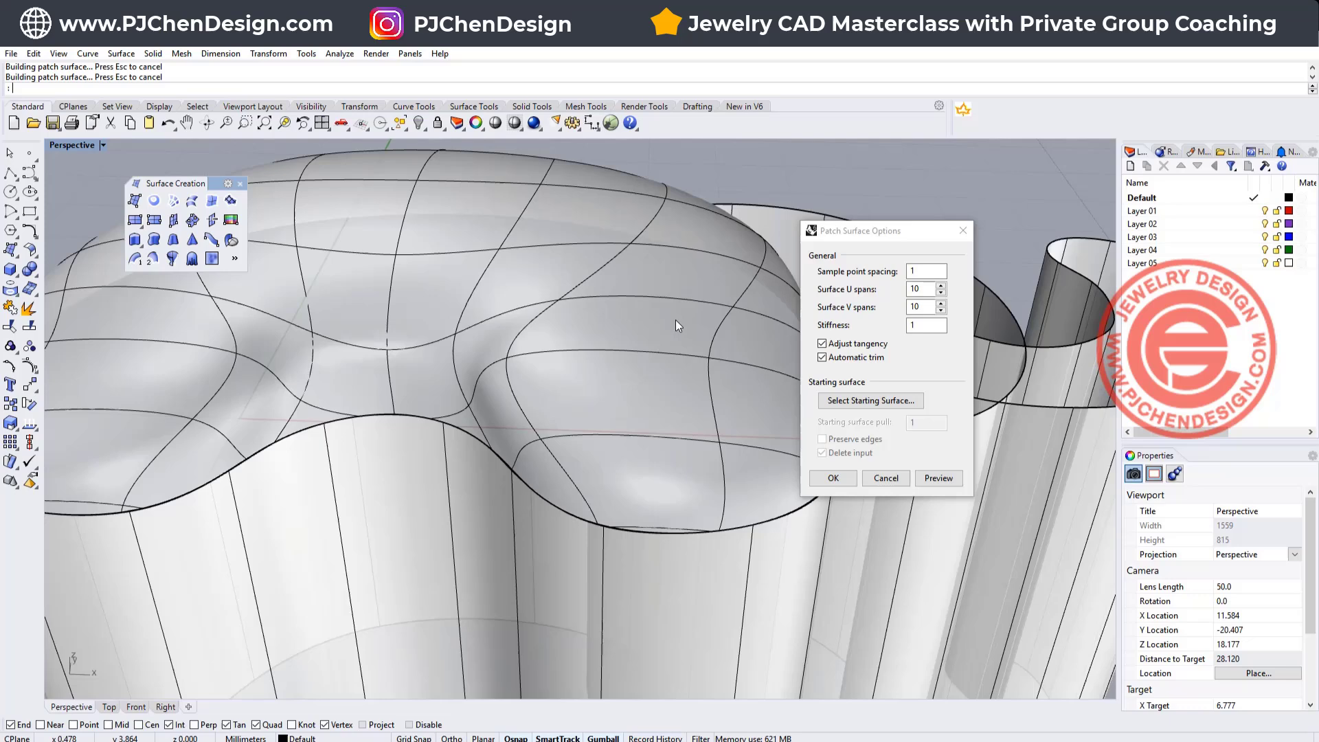
click(921, 326)
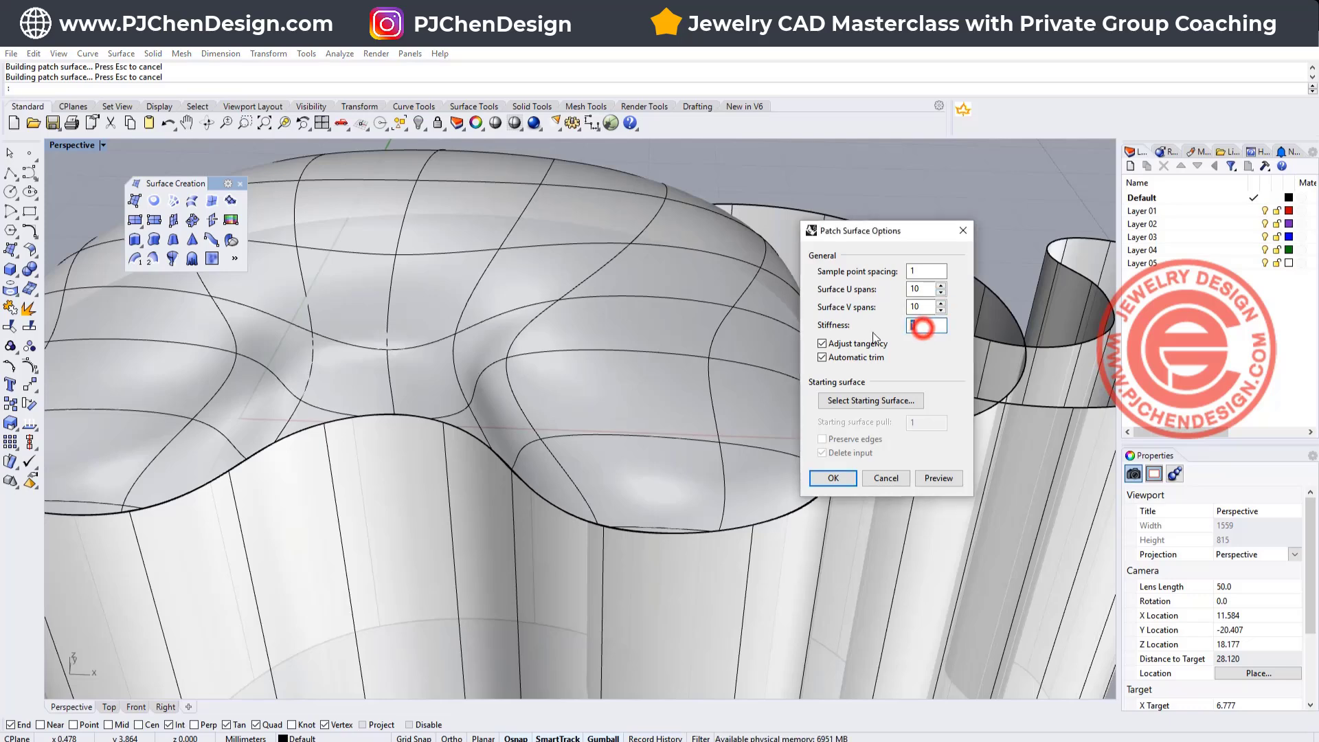
text(3)
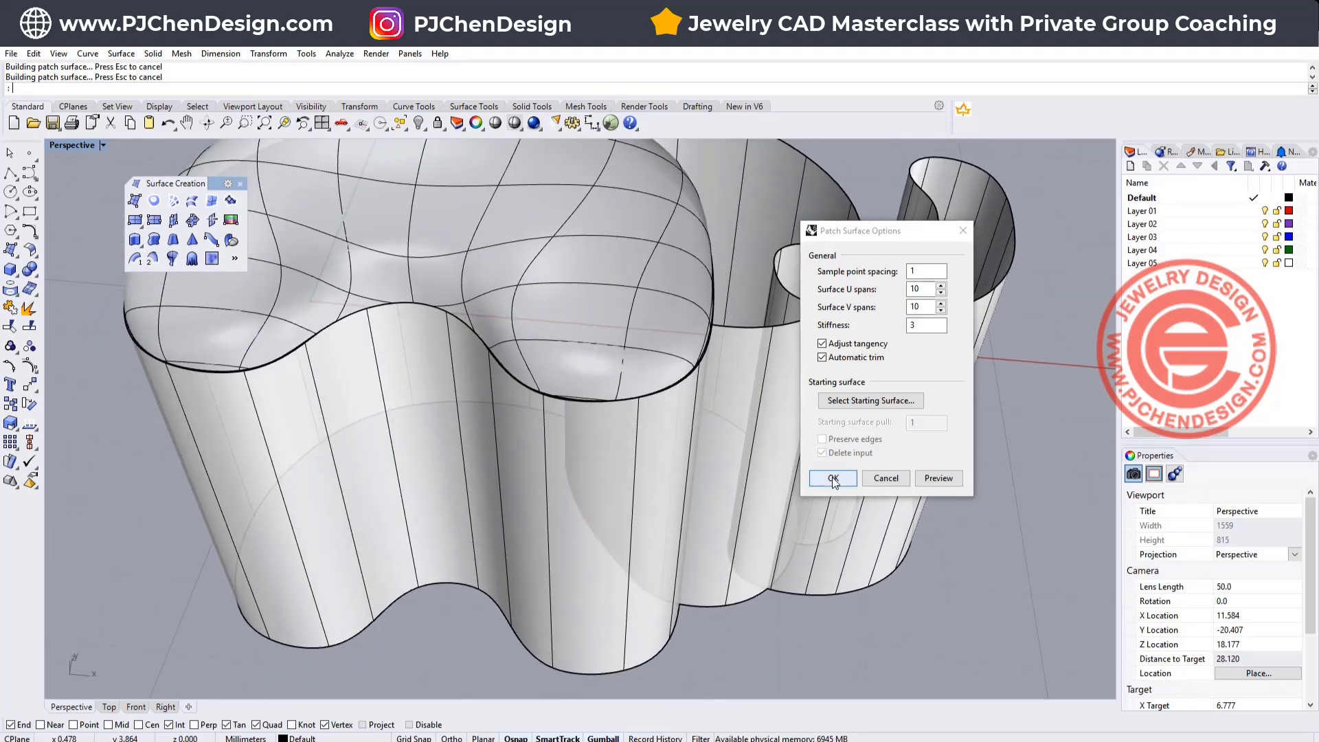
click(832, 479)
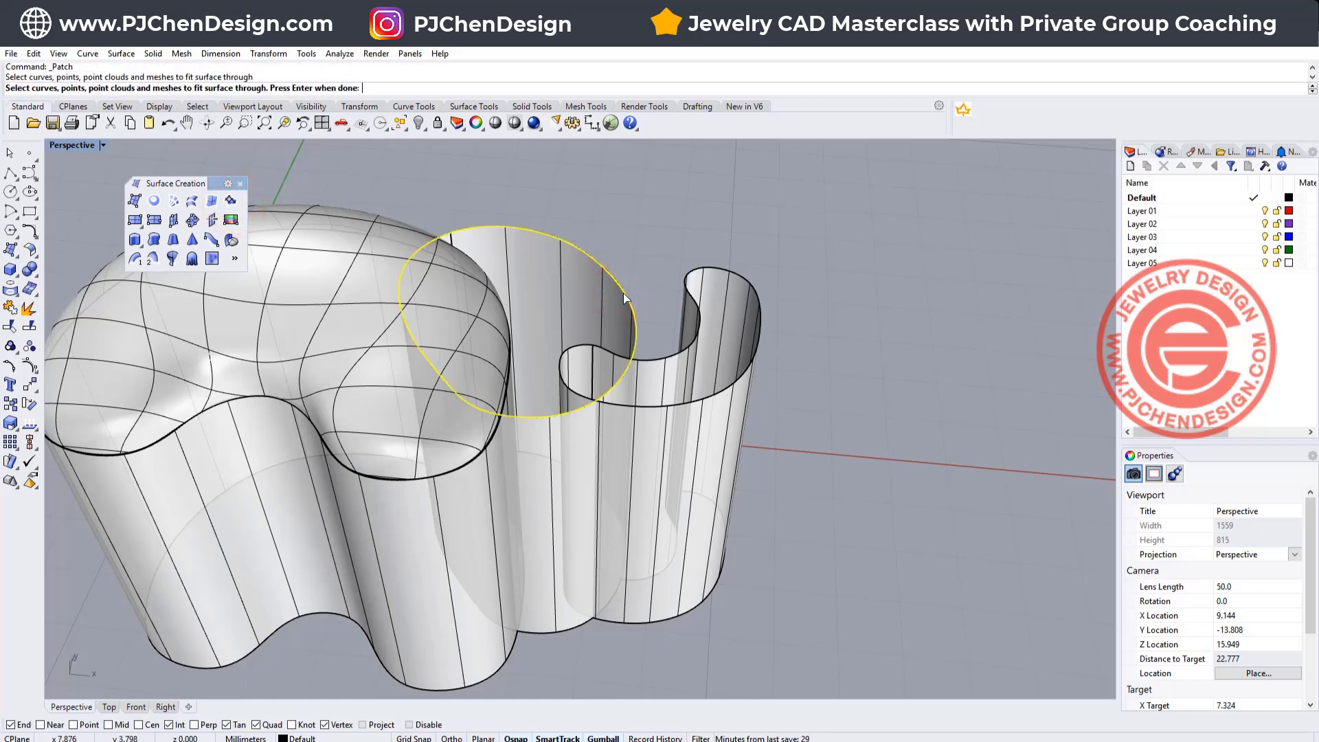
- Preview and accept domed patch surfaces over the head and trunk curves, checking the trunk dome
key(enter)
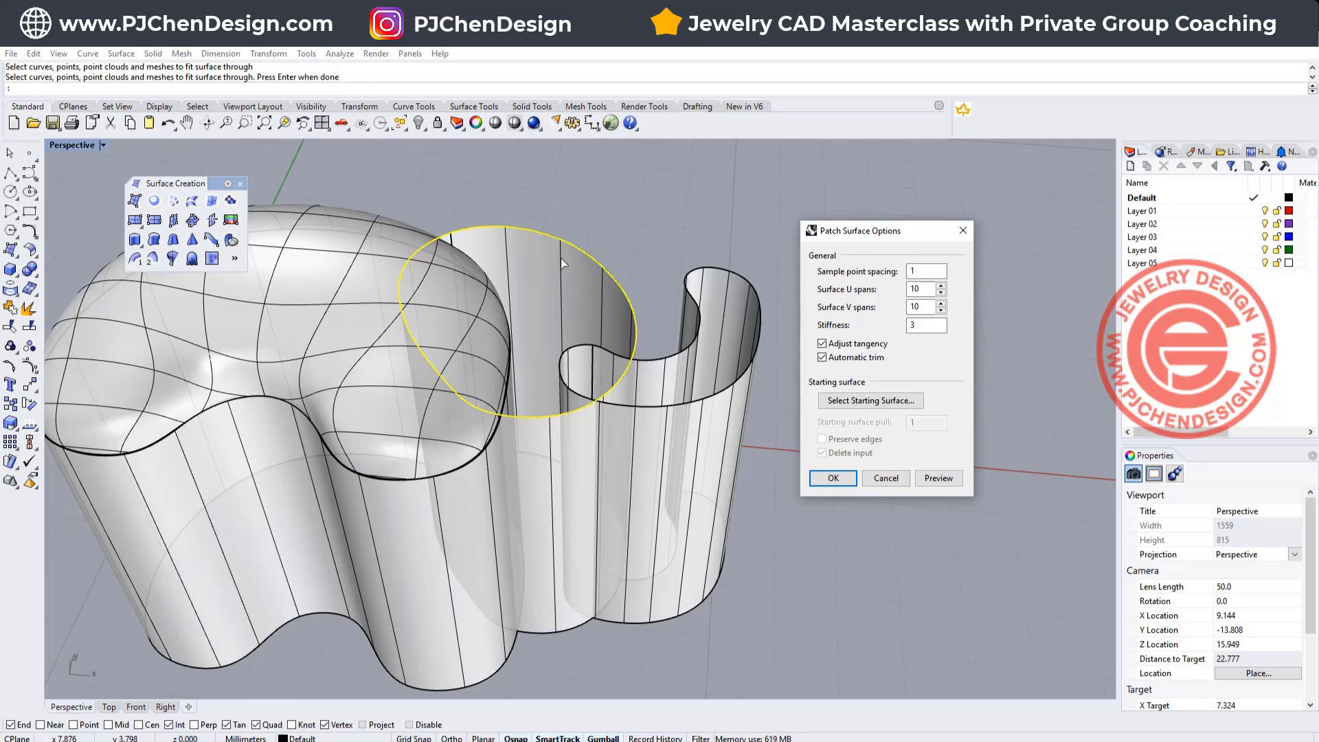
mouse_move(902, 371)
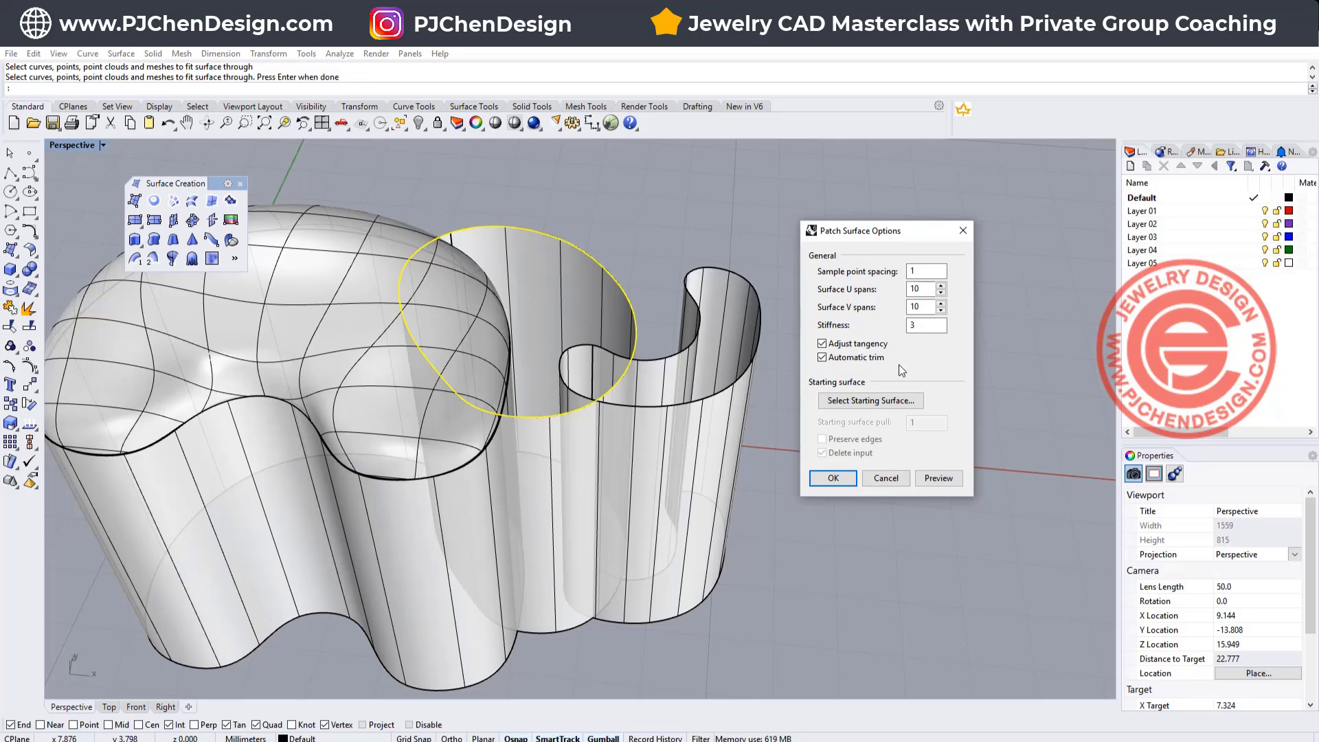
click(938, 478)
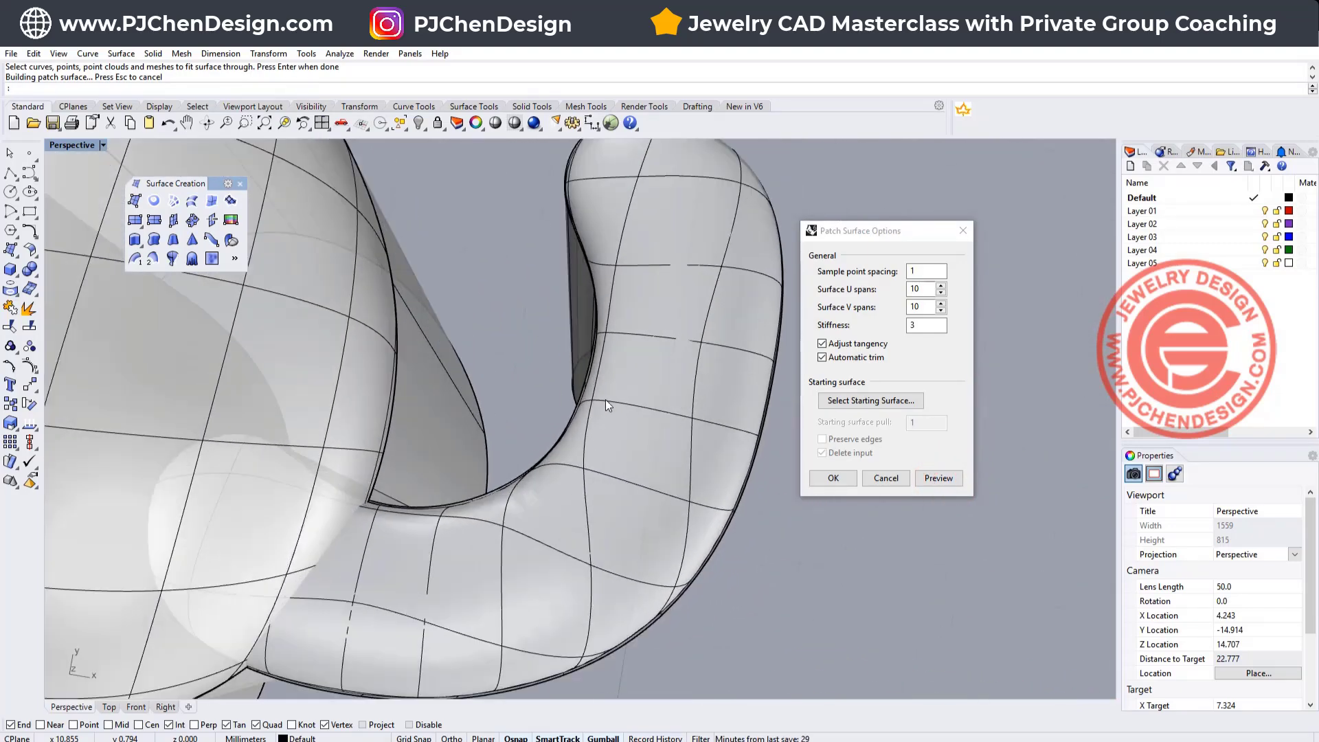
drag(606, 404, 749, 420)
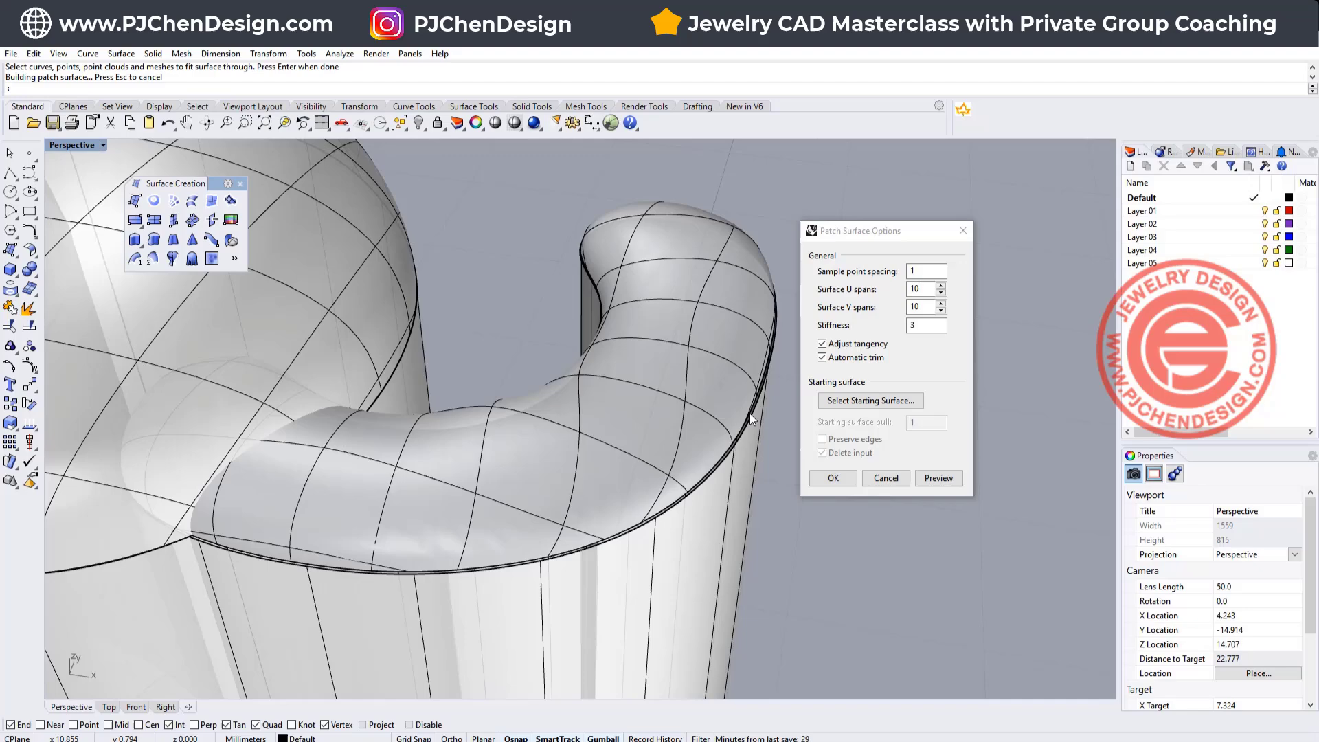
click(832, 478)
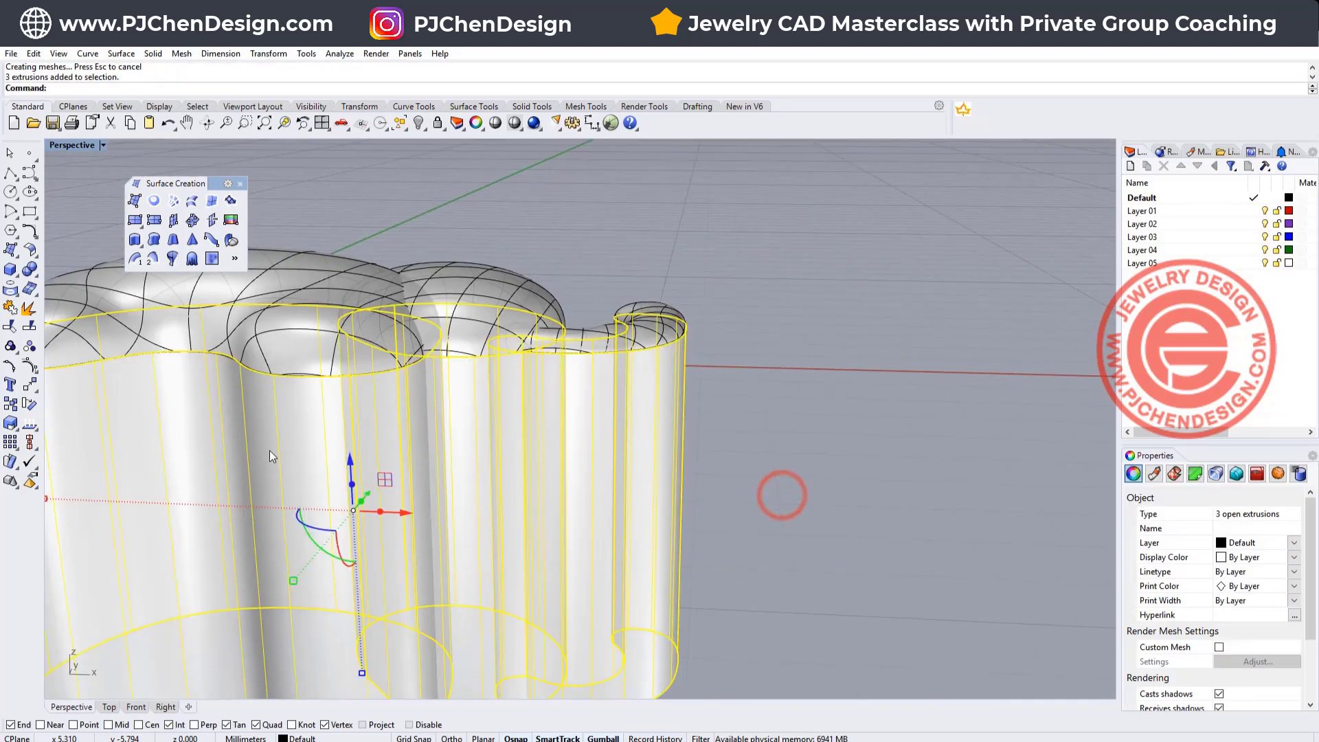
- Delete the three wall extrusions and BooleanUnion the body, head and trunk patches
key(Delete)
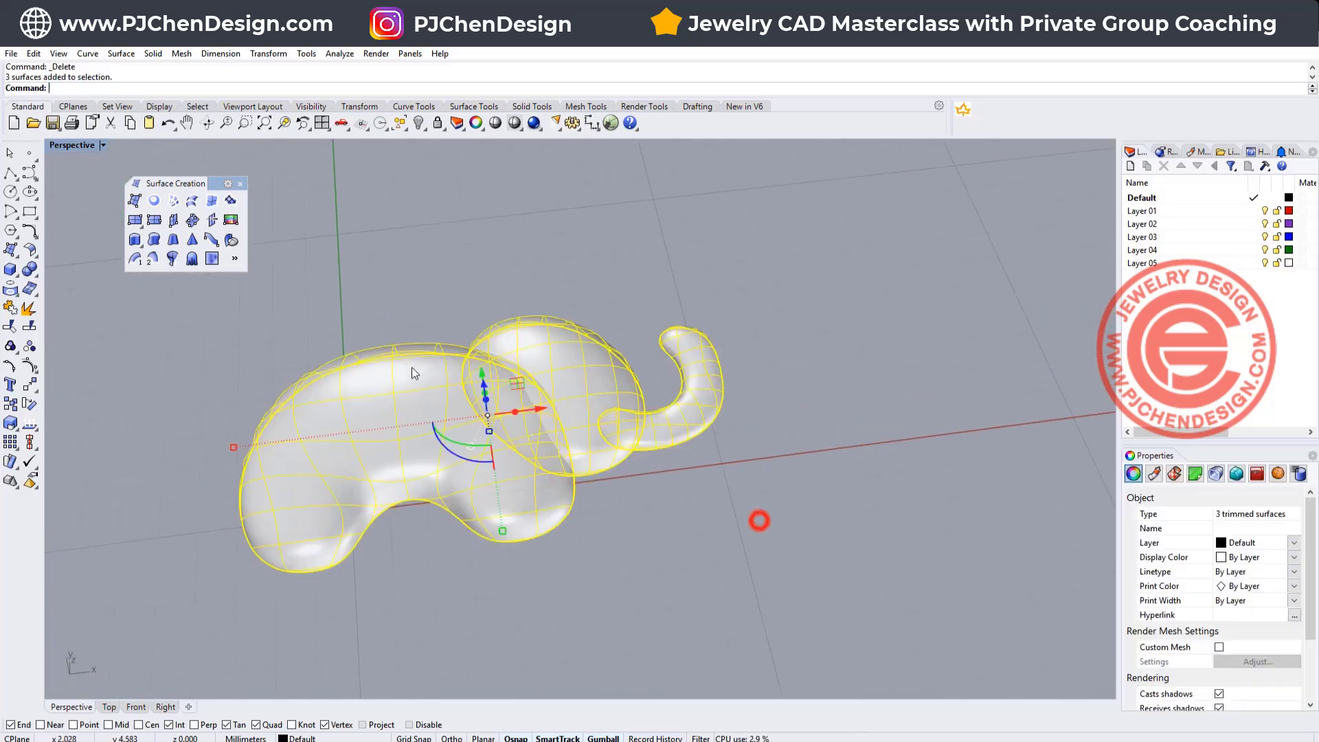
click(29, 267)
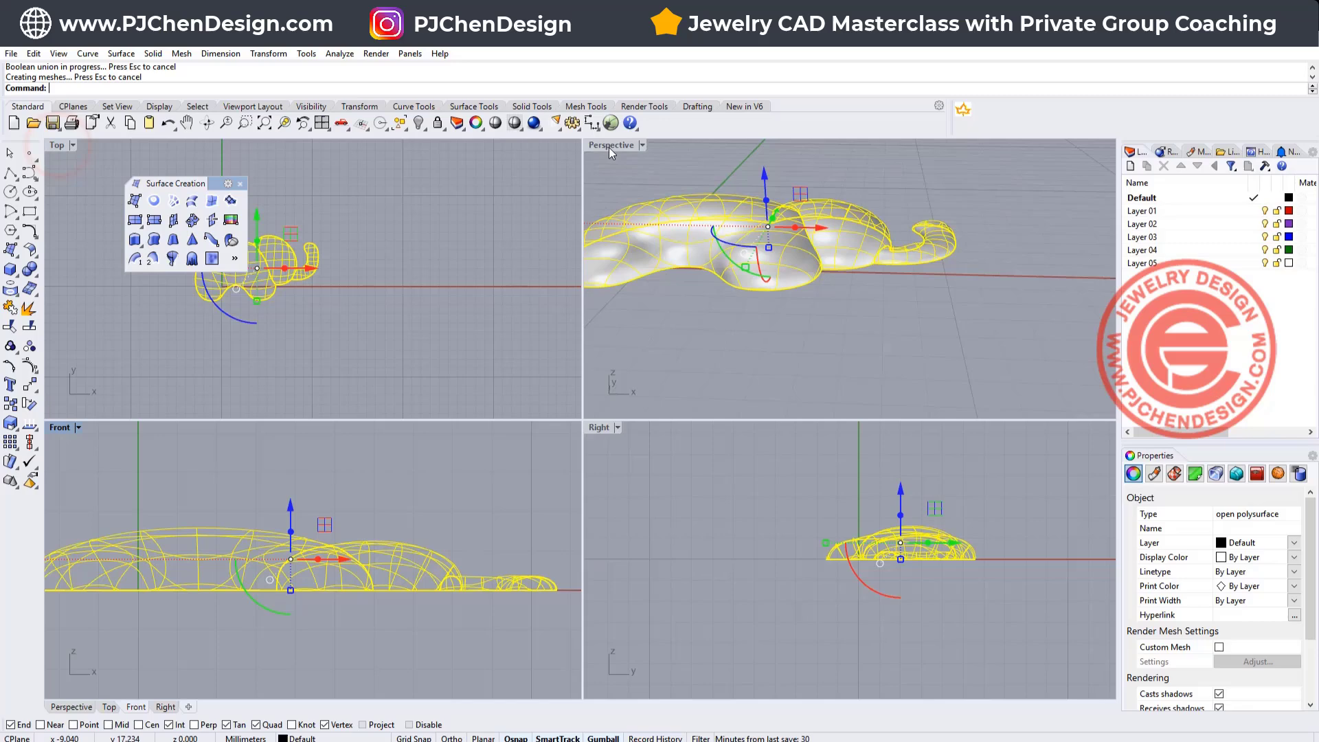
- In maximized Perspective, fillet the head–body seam at radius 1 and the trunk seam at 0.3
double_click(611, 145)
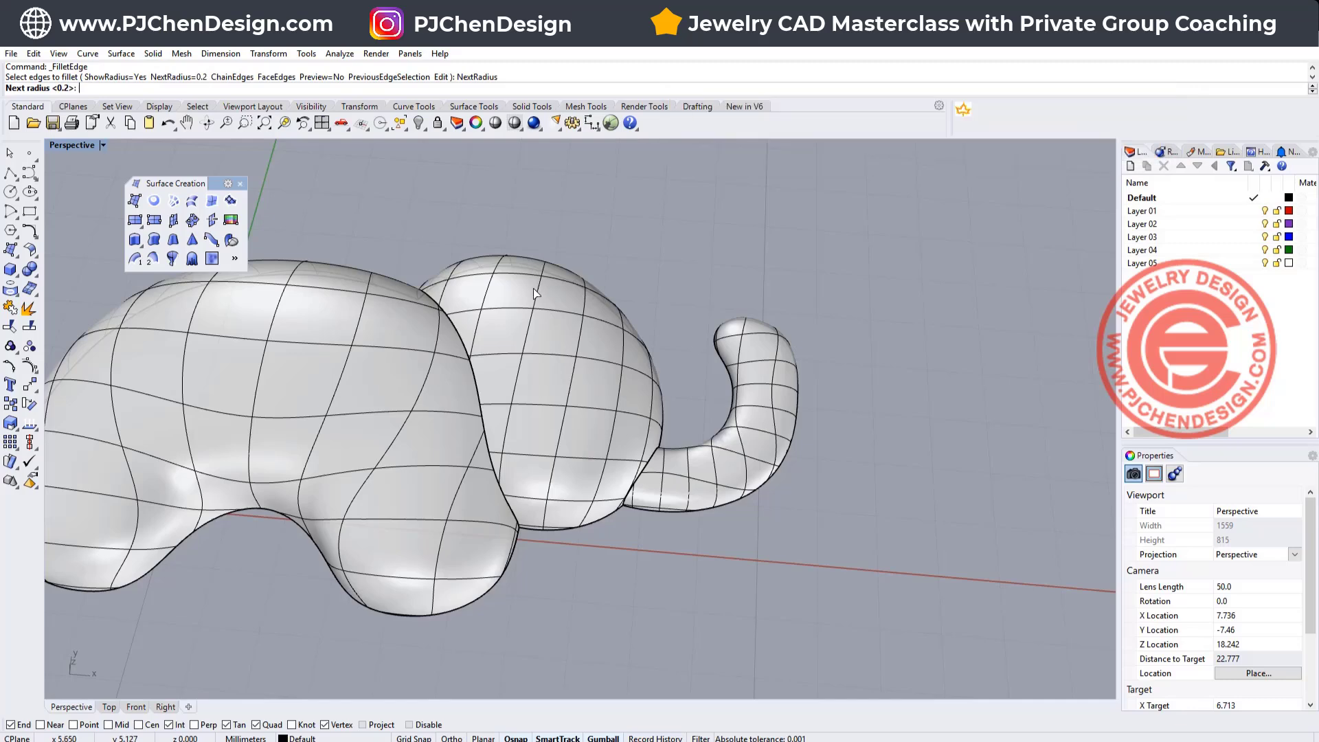
text(1)
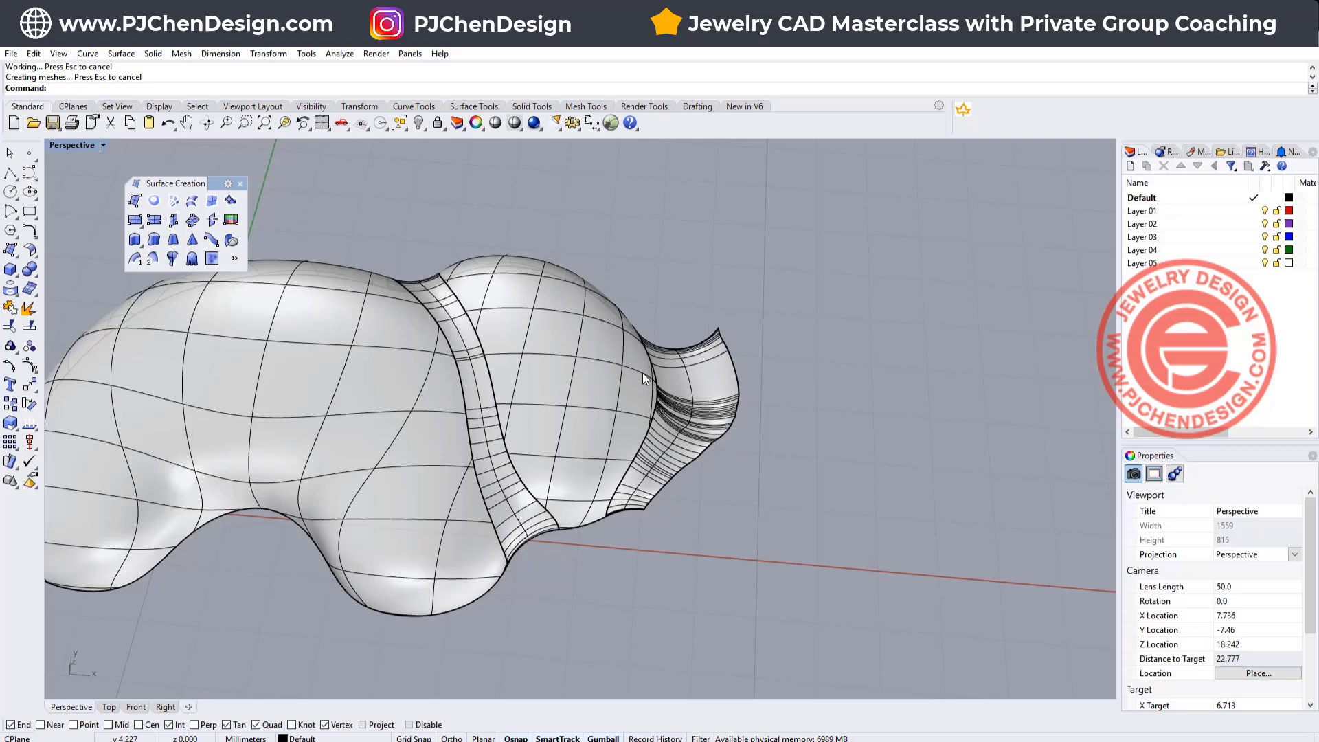
key(ctrl+z)
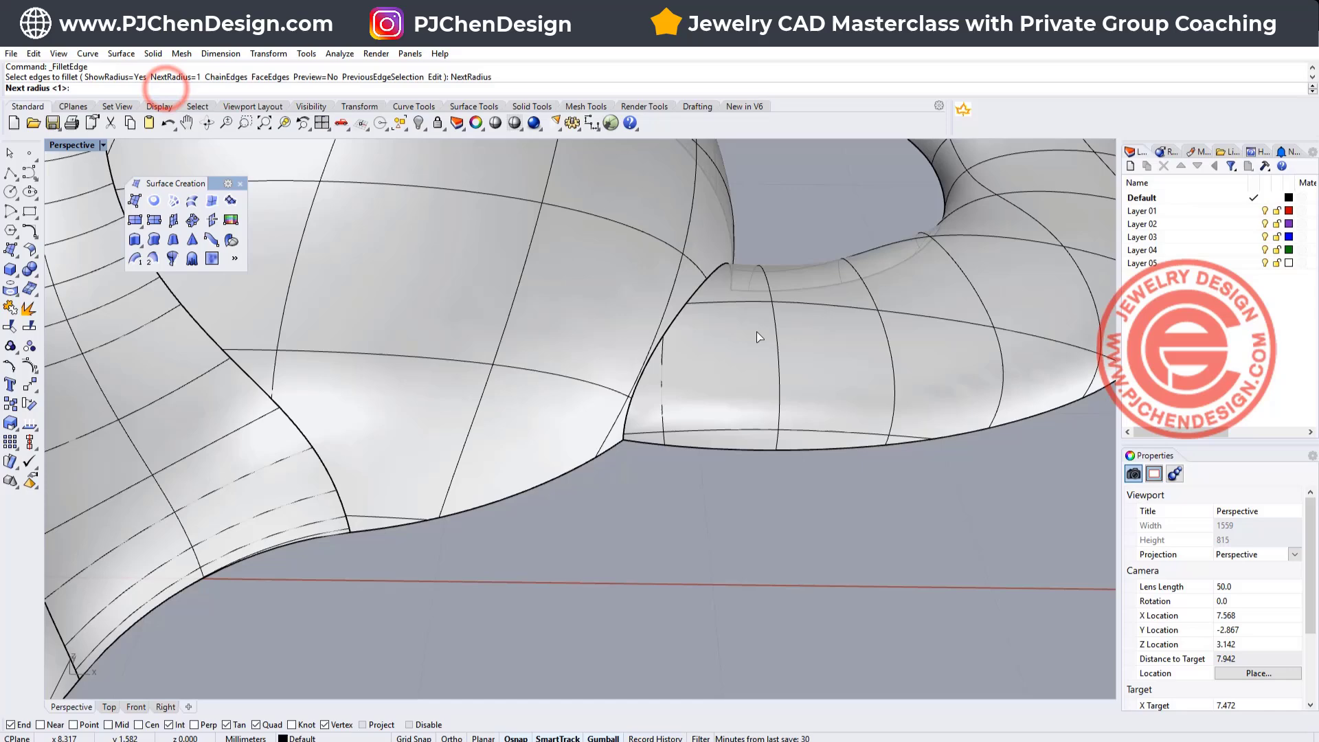
text(0.3)
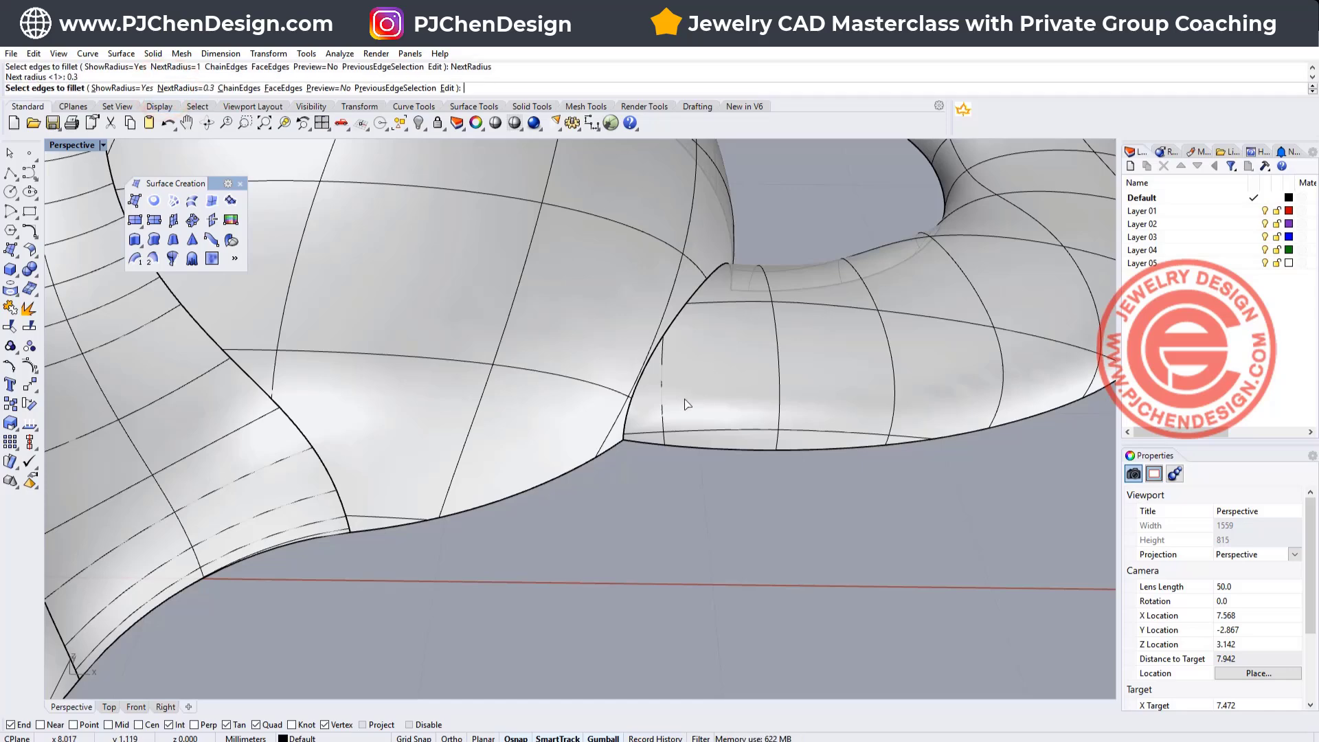
click(626, 420)
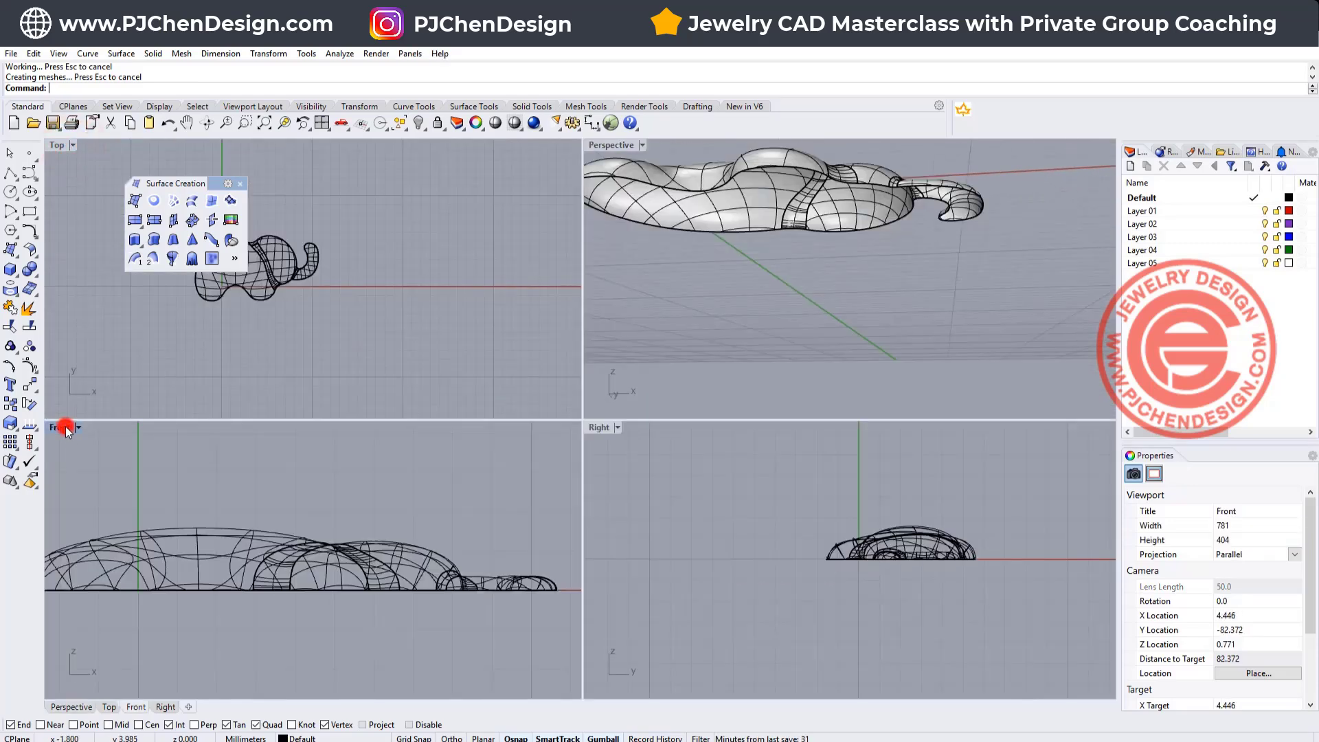
- Maximize the Front view and DupEdge the polysurface's bottom edges into nine curves
double_click(60, 145)
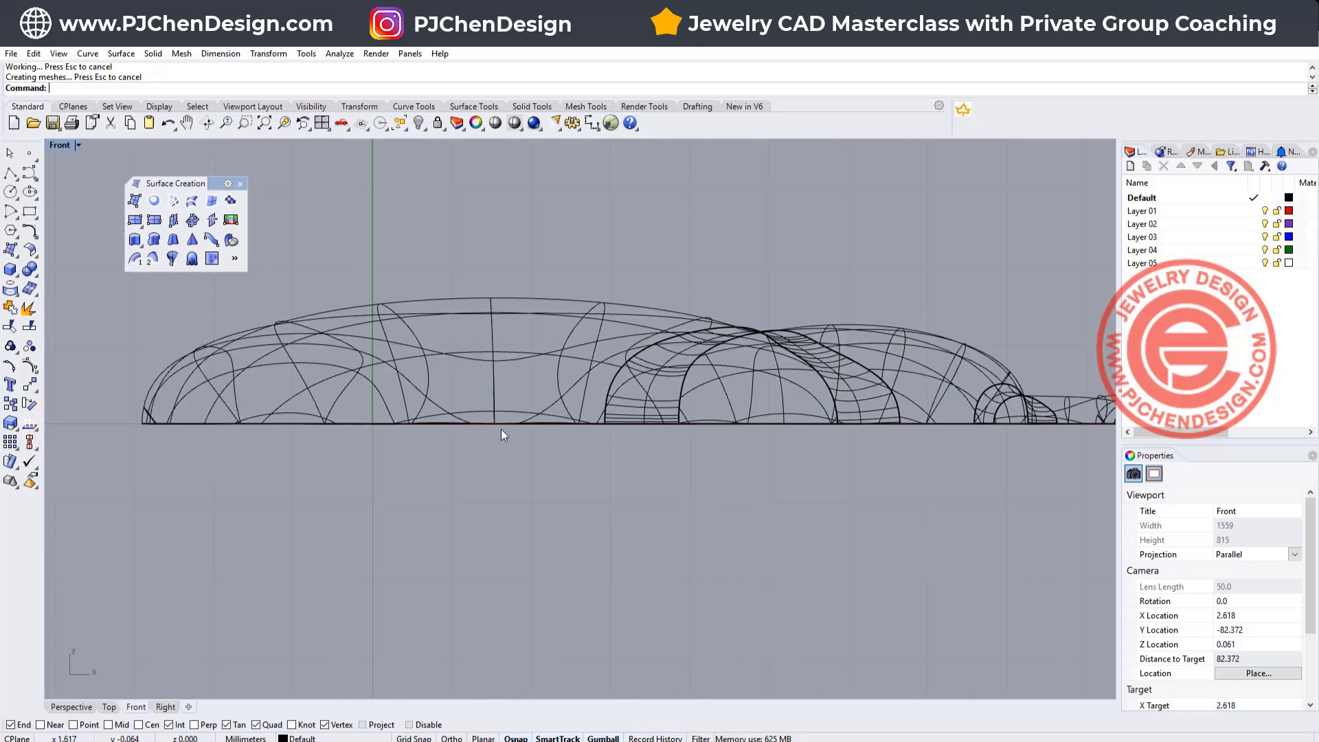
click(11, 172)
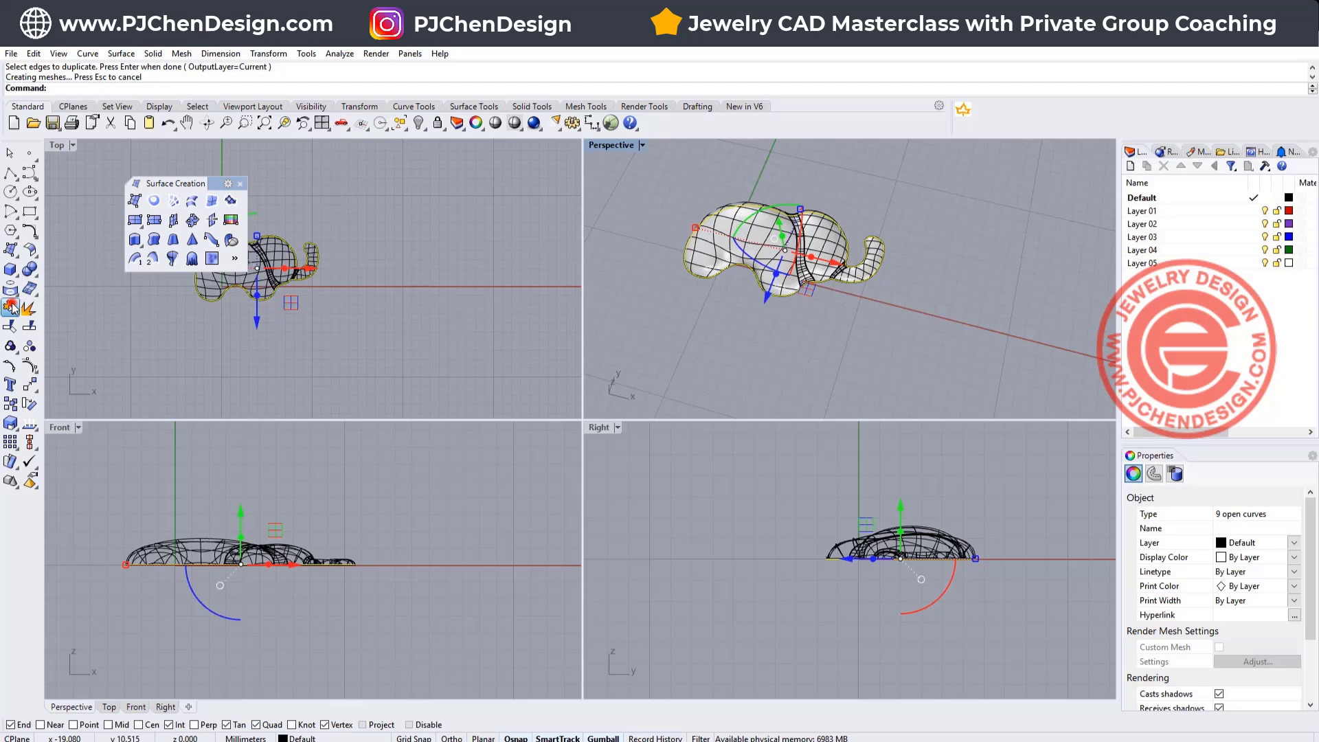
- Extrude the bottom edge curves downward and join the wall to the puffy top
click(121, 53)
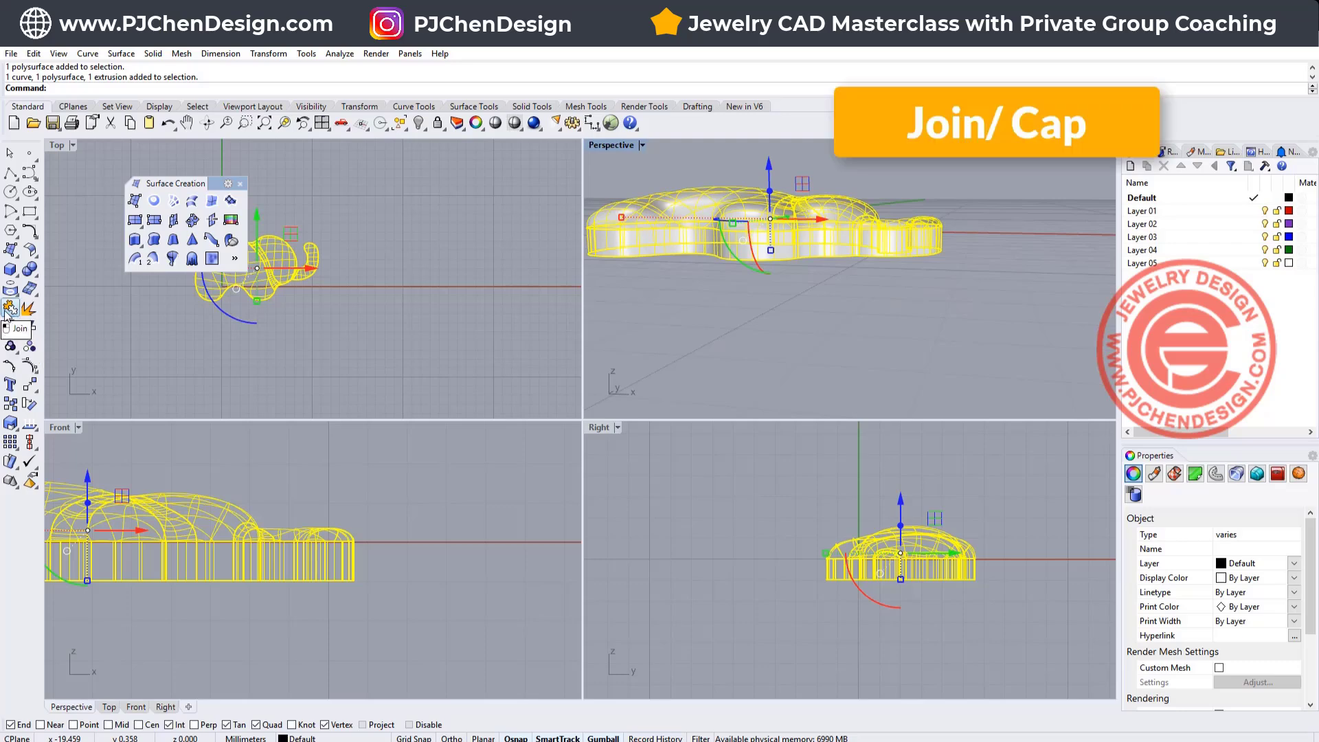
click(10, 308)
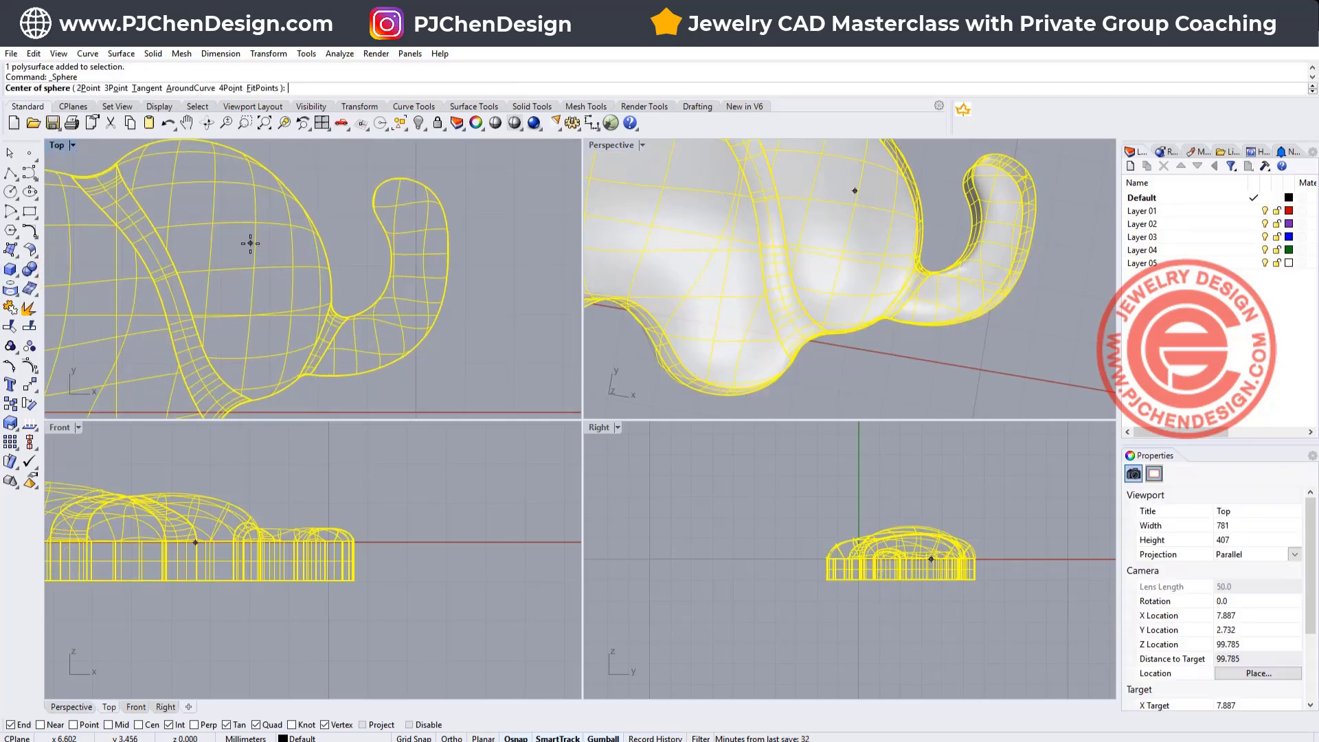
- Subtract an eye sphere from the head, then view the elephant Rendered in Perspective
click(250, 243)
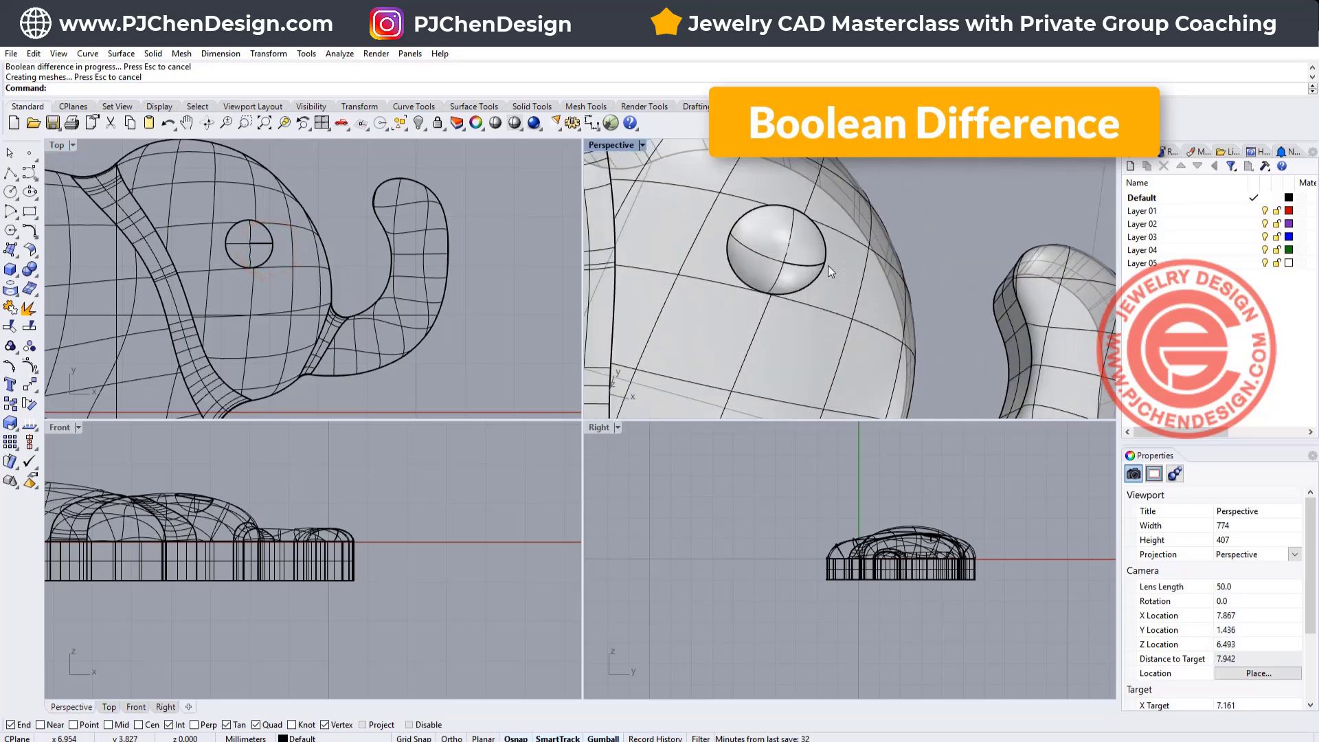
click(642, 145)
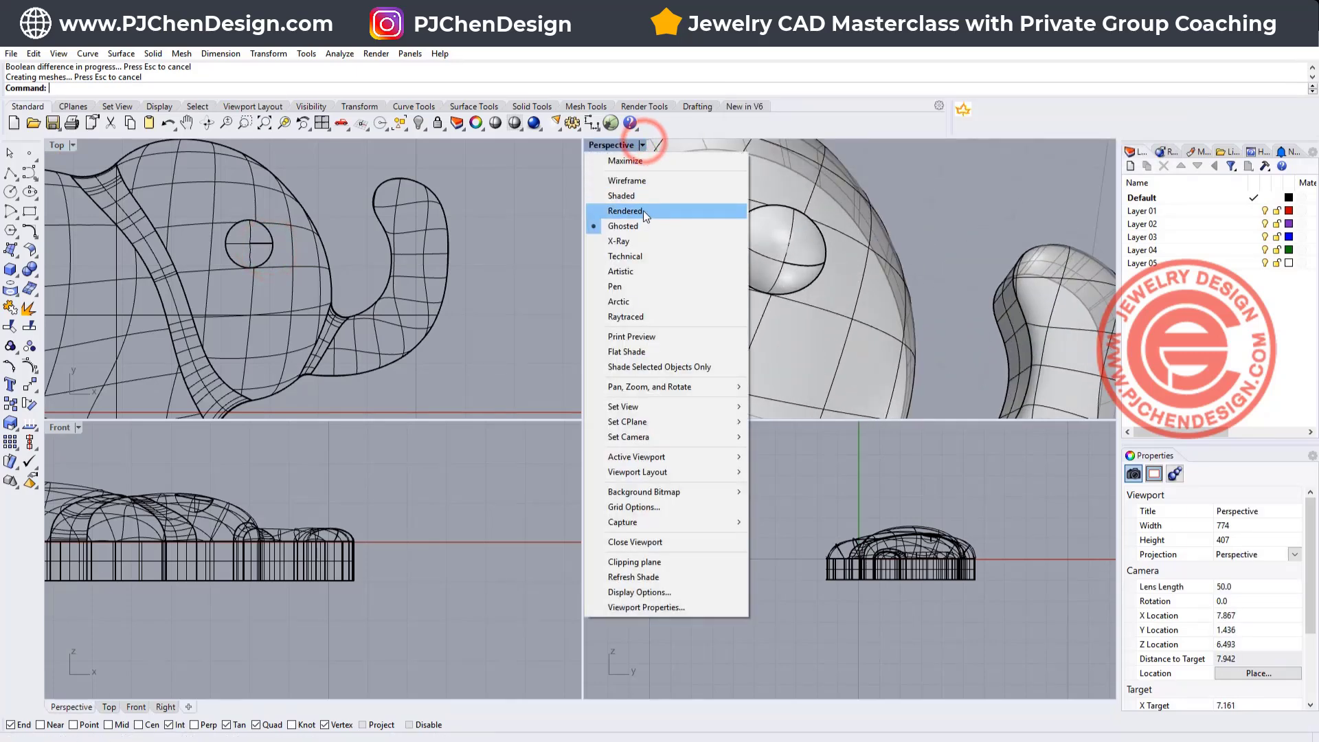
click(625, 211)
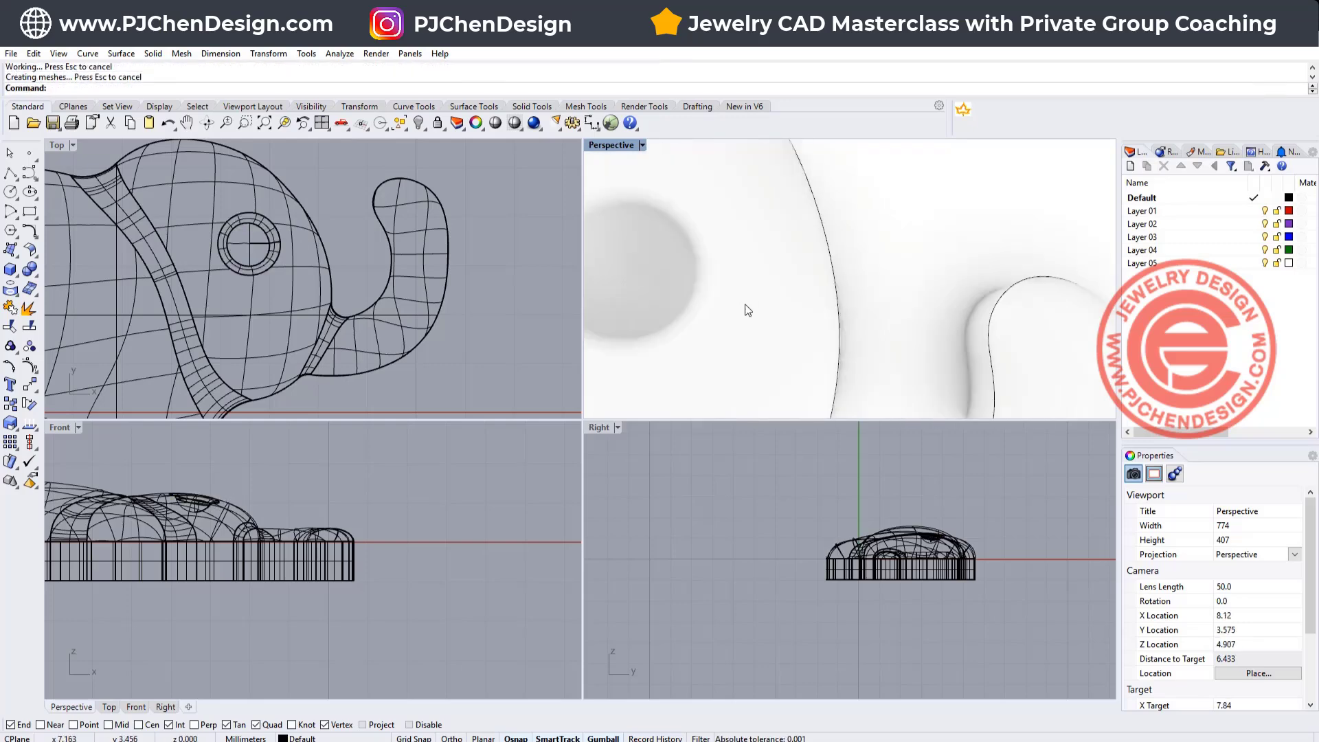
drag(746, 309, 724, 259)
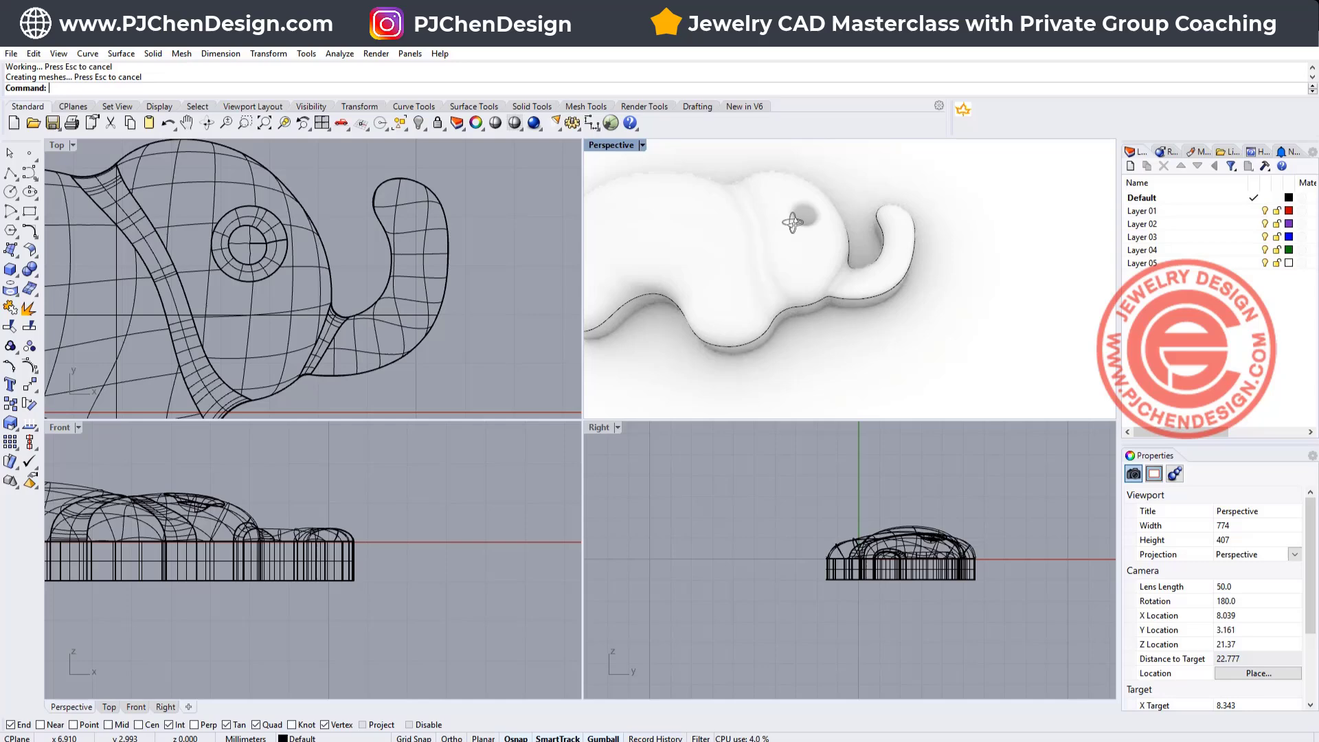
drag(790, 223, 759, 309)
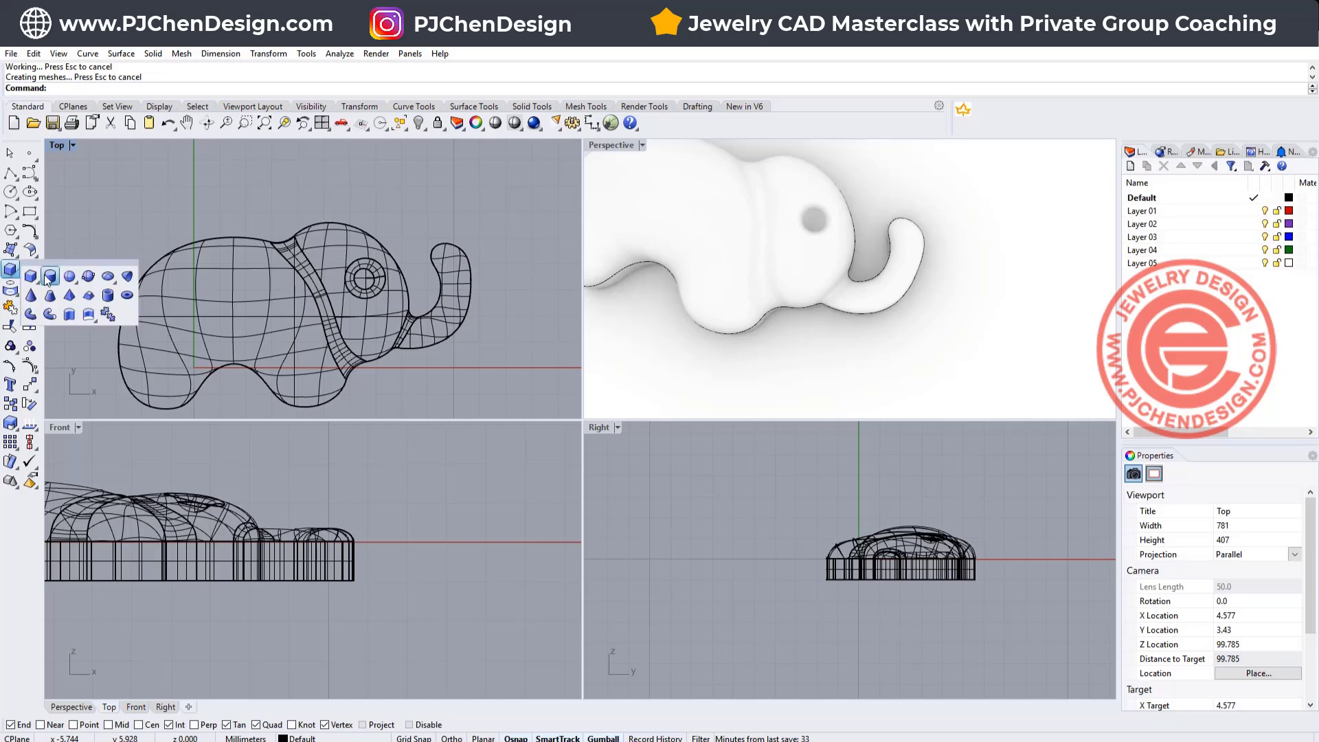
- Place a torus centred above the elephant's back as the bail, then orbit to check it
click(228, 203)
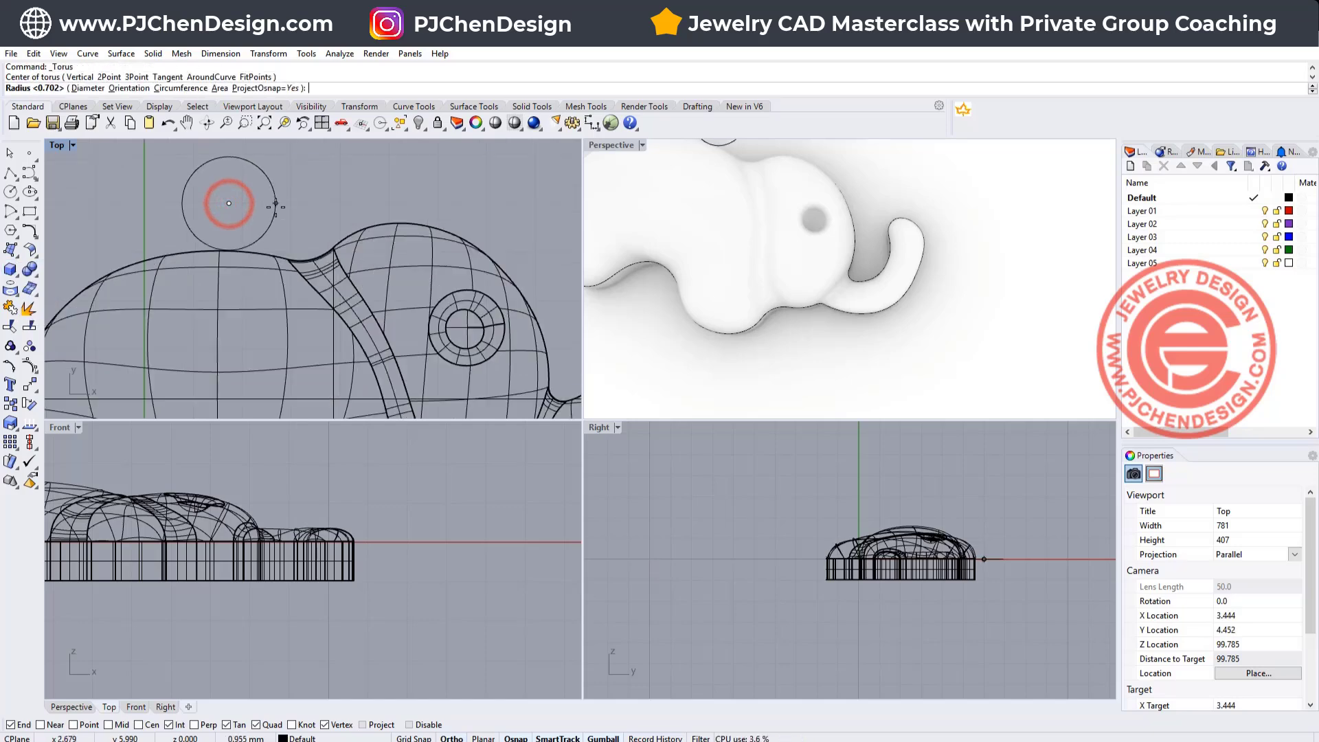
click(280, 205)
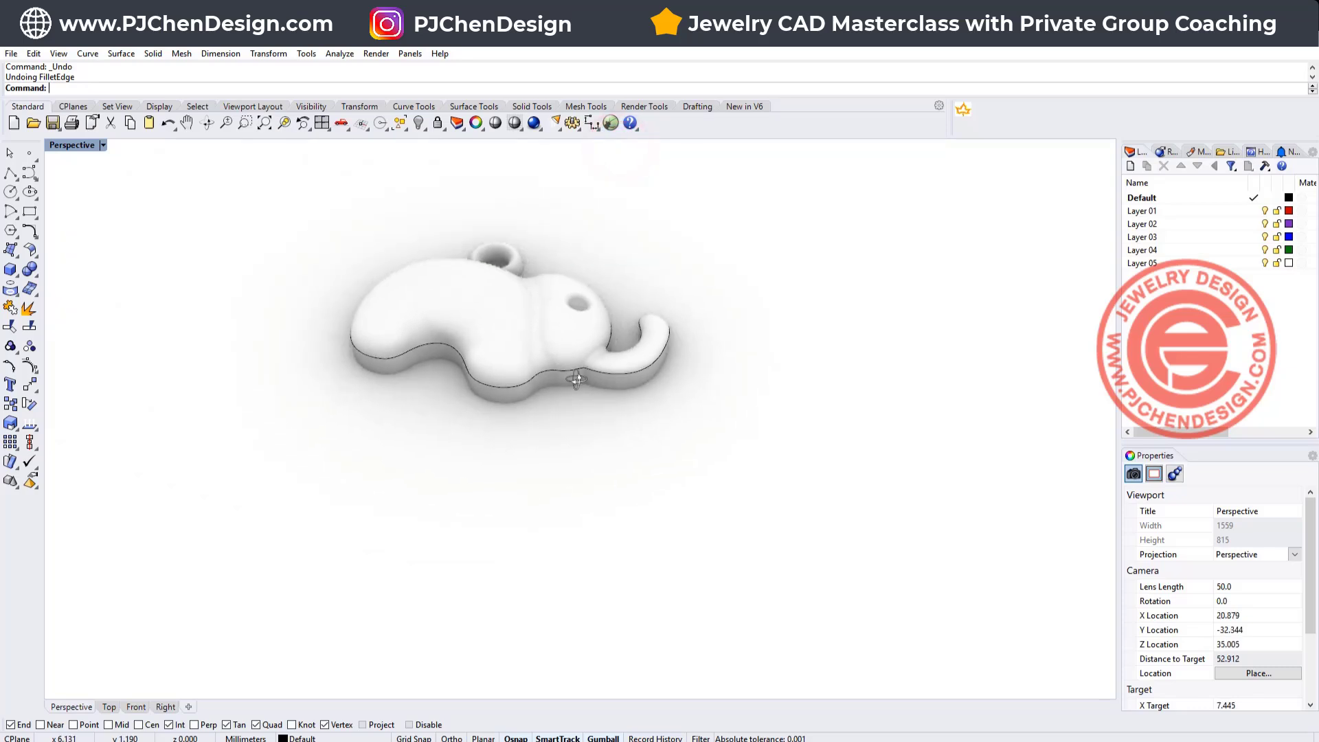
drag(576, 380, 380, 213)
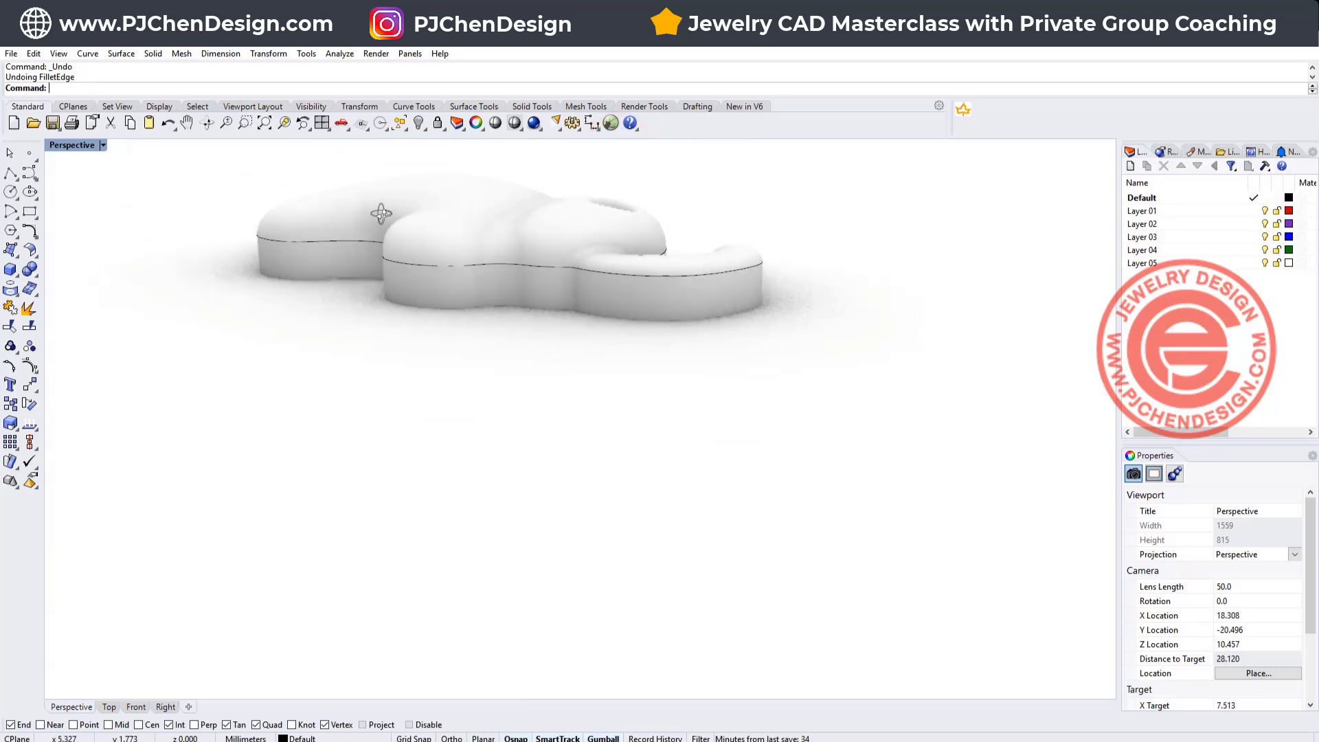